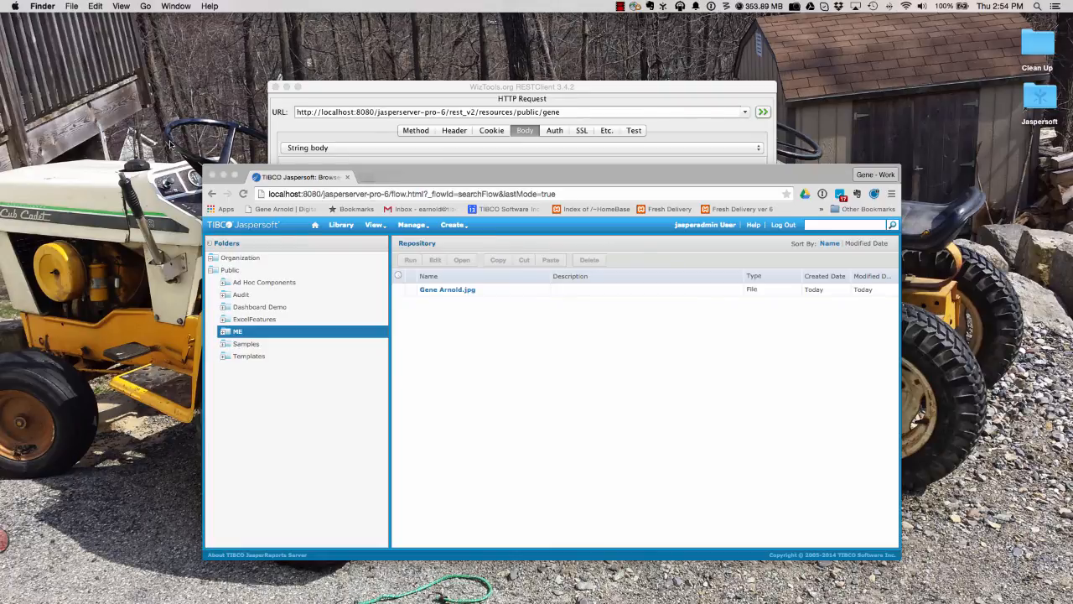
{"action": "mouse_move", "coordinate": [794, 143]}
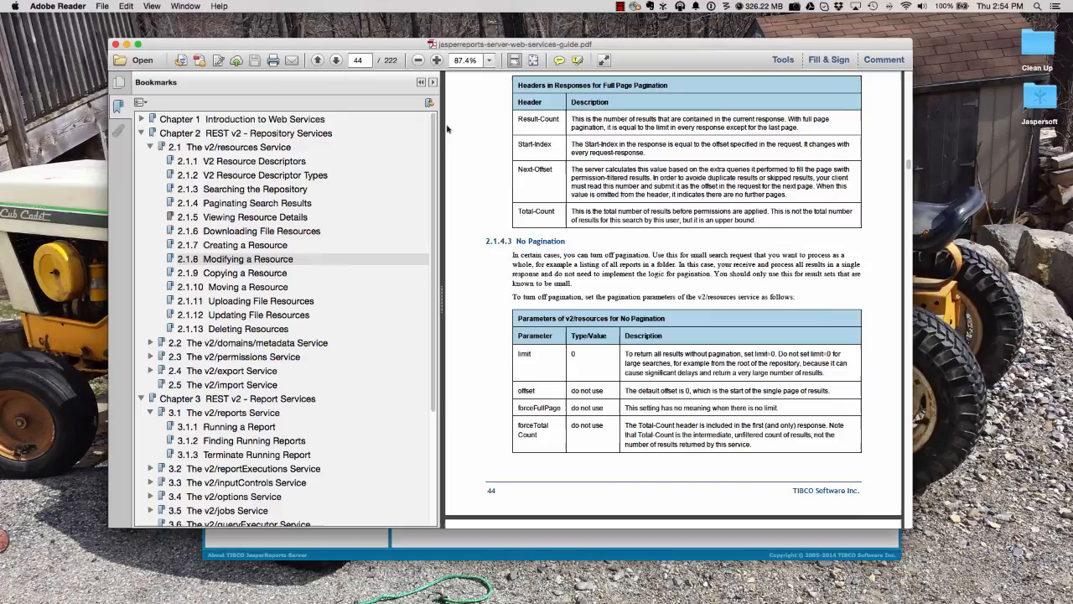
{"action": "mouse_move", "coordinate": [463, 143]}
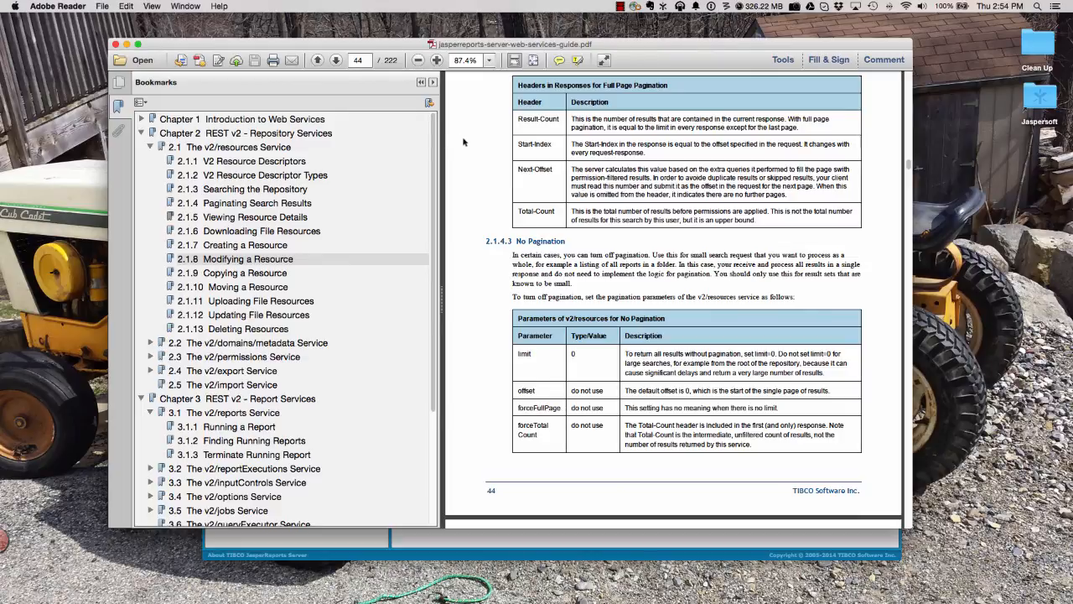
Go to the guide's 2.1.1 V2 Resource Descriptors bookmark and scroll to 2.1.2.2 Folder on page 29.
{"action": "left_click", "coordinate": [229, 147]}
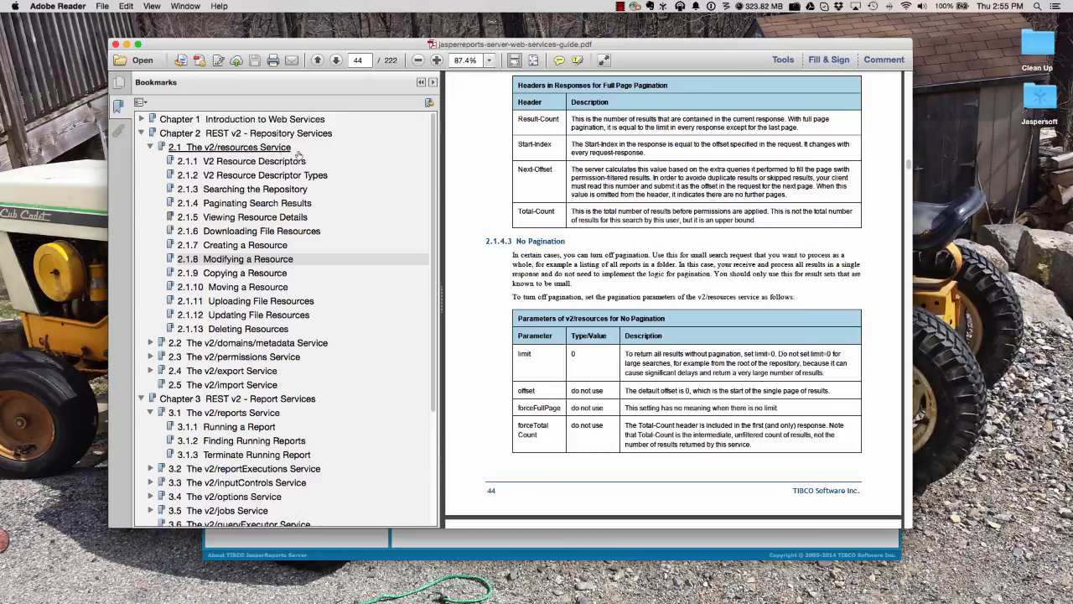
{"action": "left_click", "coordinate": [254, 160]}
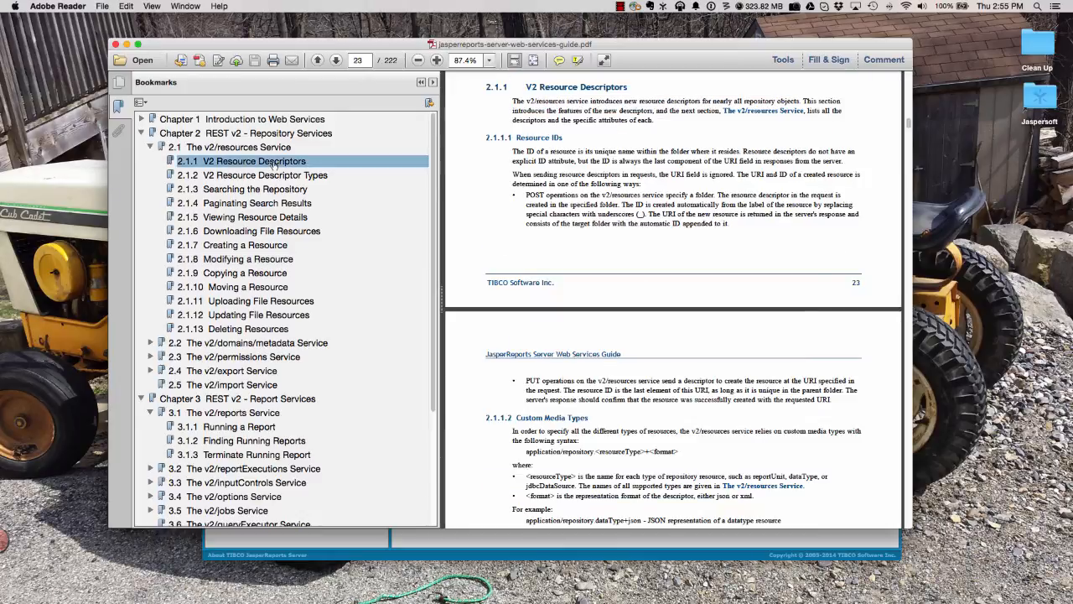
{"action": "mouse_move", "coordinate": [484, 210]}
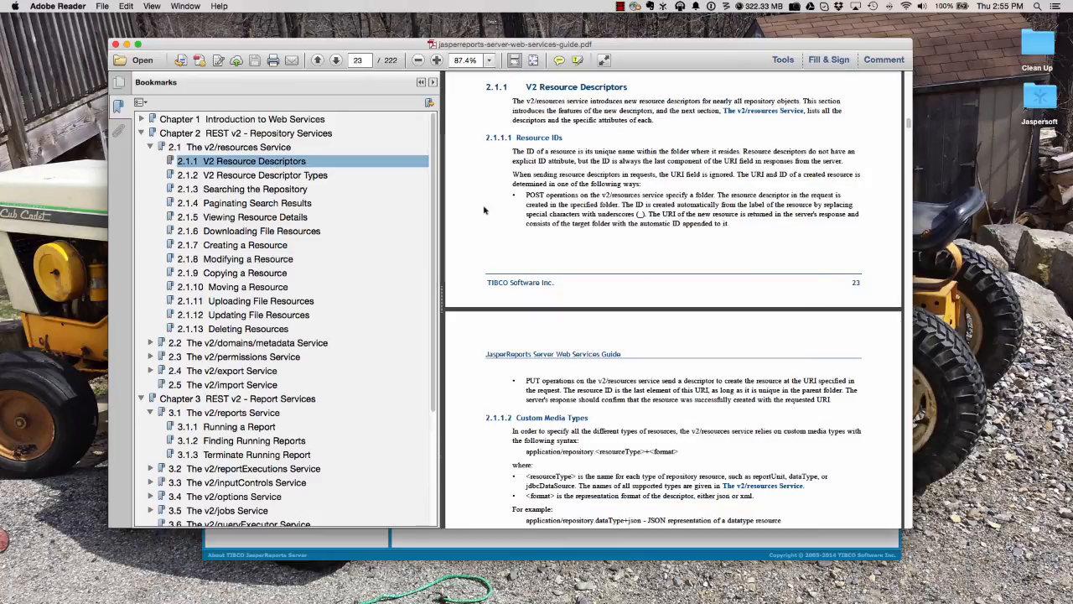
{"action": "mouse_move", "coordinate": [484, 215]}
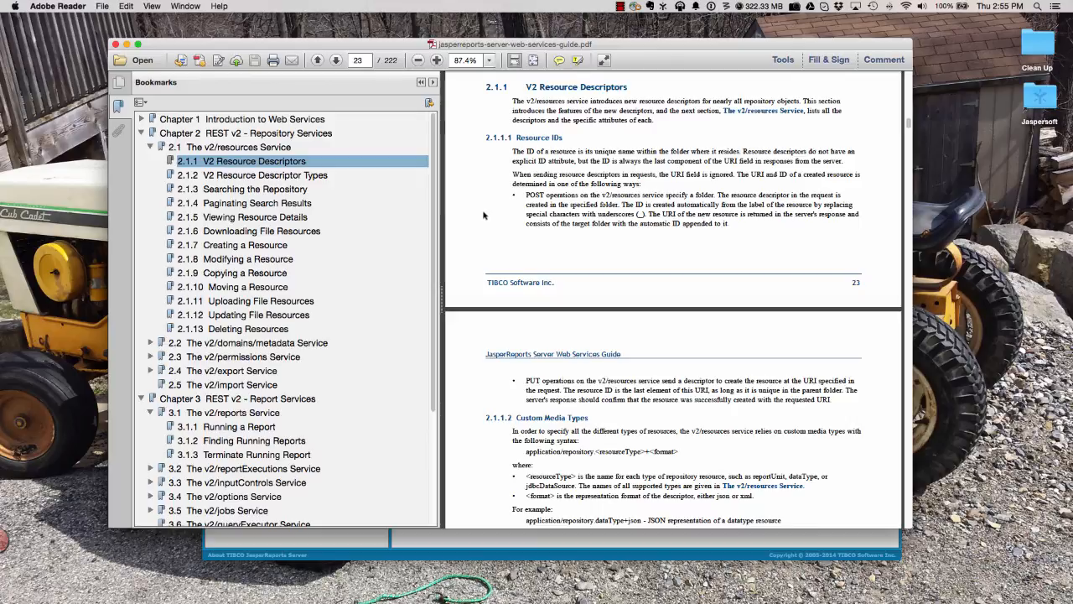
{"action": "mouse_move", "coordinate": [483, 225]}
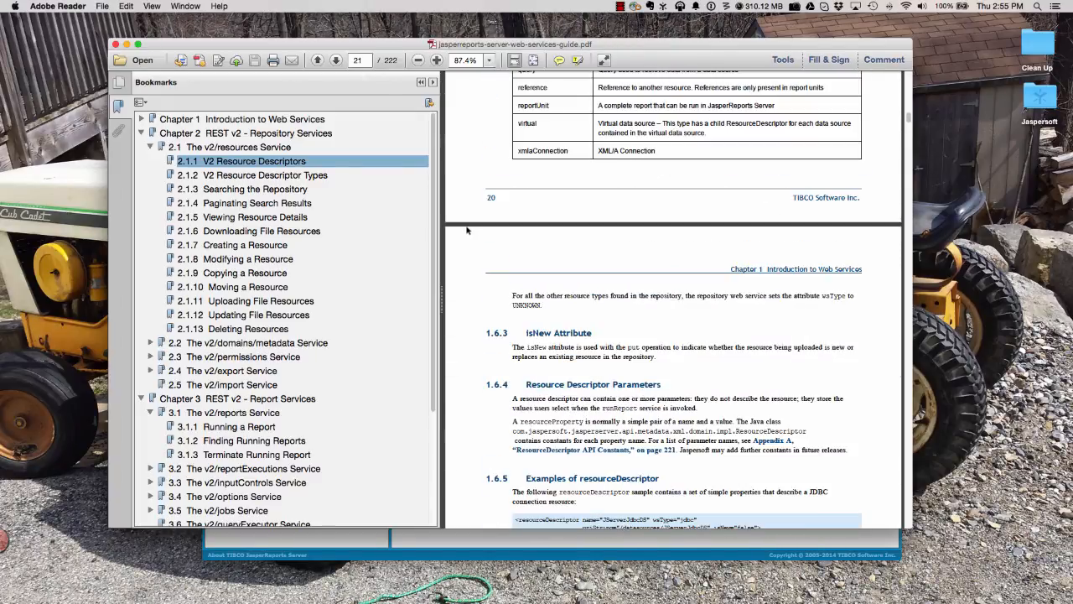
{"action": "left_click", "coordinate": [253, 160]}
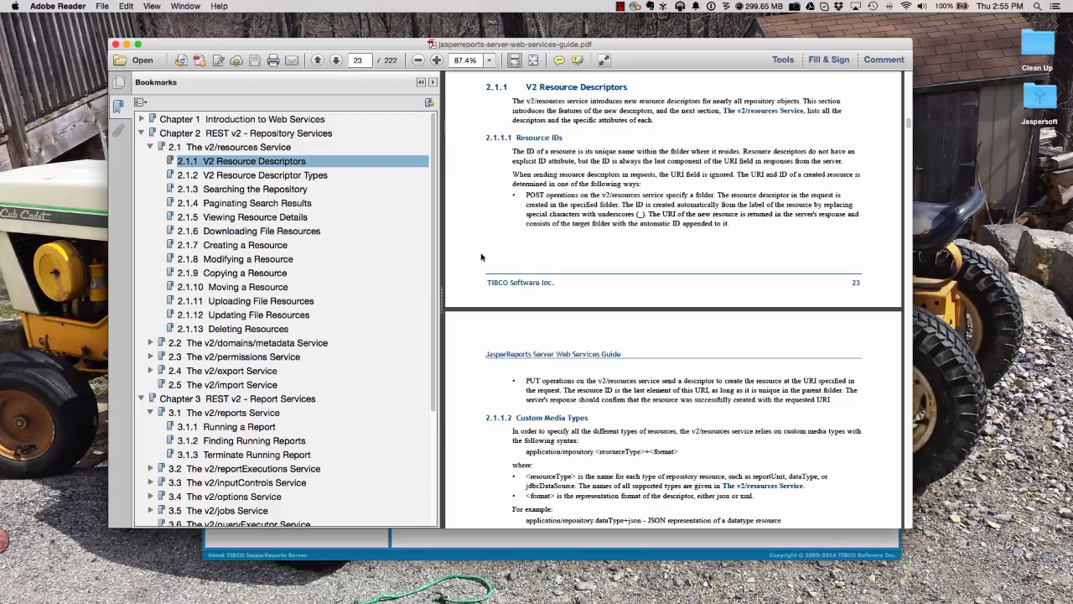
{"action": "mouse_move", "coordinate": [488, 239]}
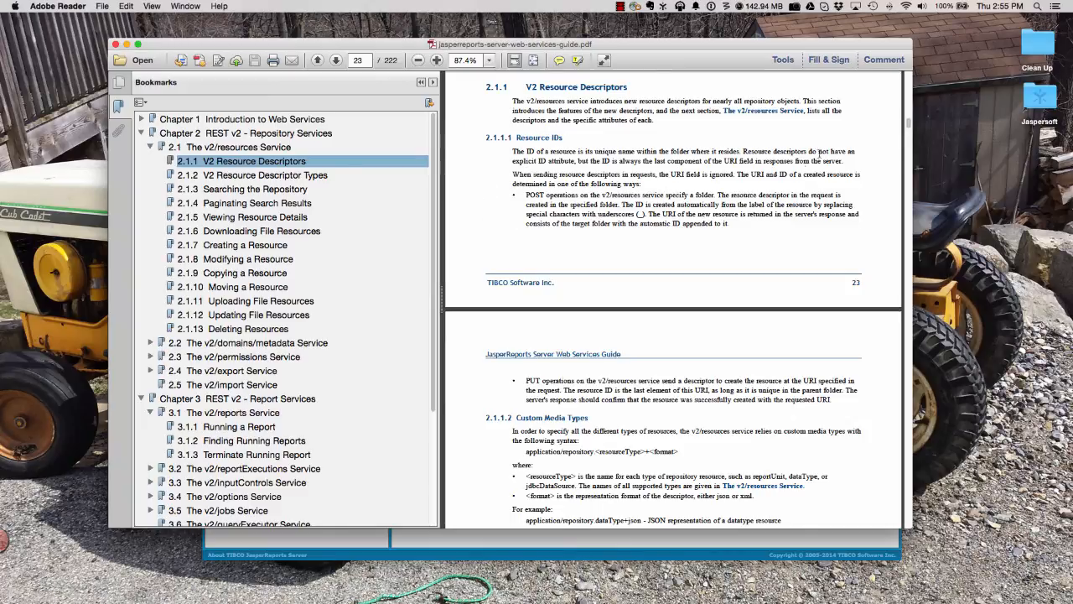
{"action": "scroll", "scroll_direction": "down", "scroll_amount": 3}
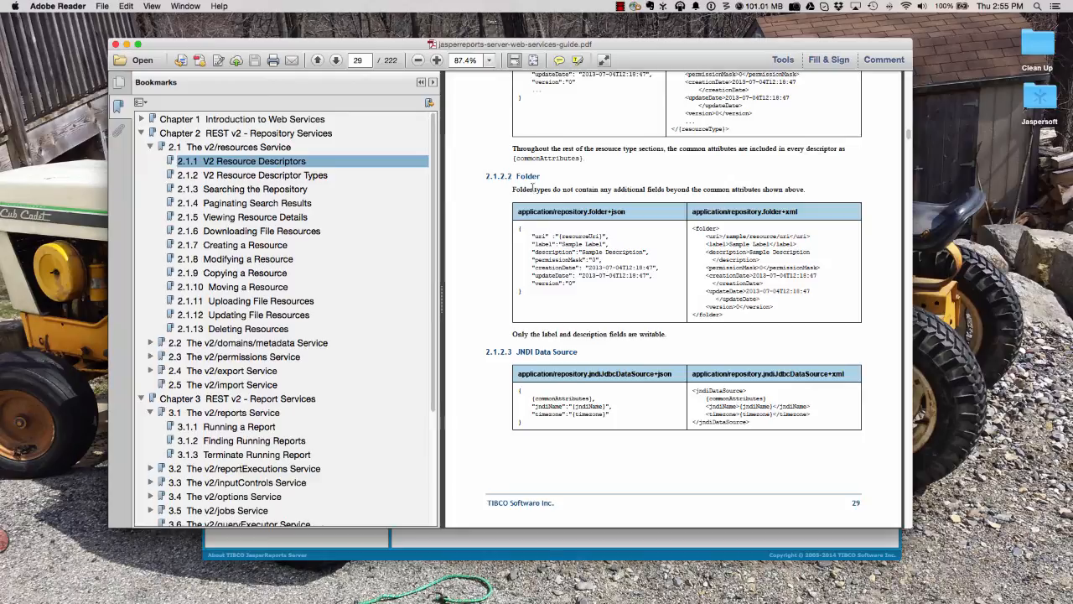
{"action": "mouse_move", "coordinate": [489, 248]}
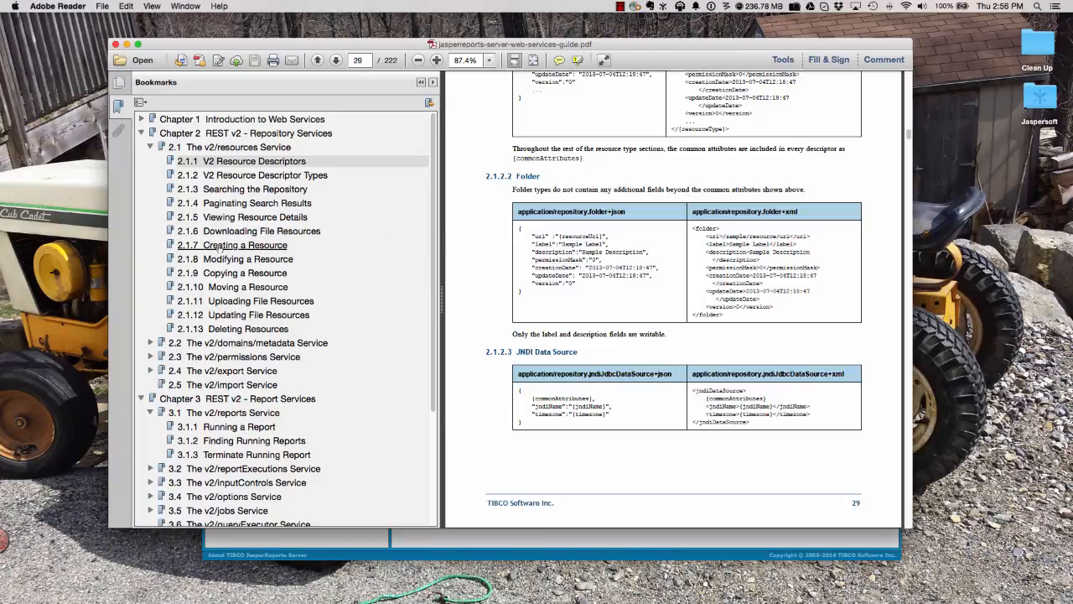
Jump to the guide's 2.1.7 Creating a Resource section on page 46.
{"action": "left_click", "coordinate": [245, 244]}
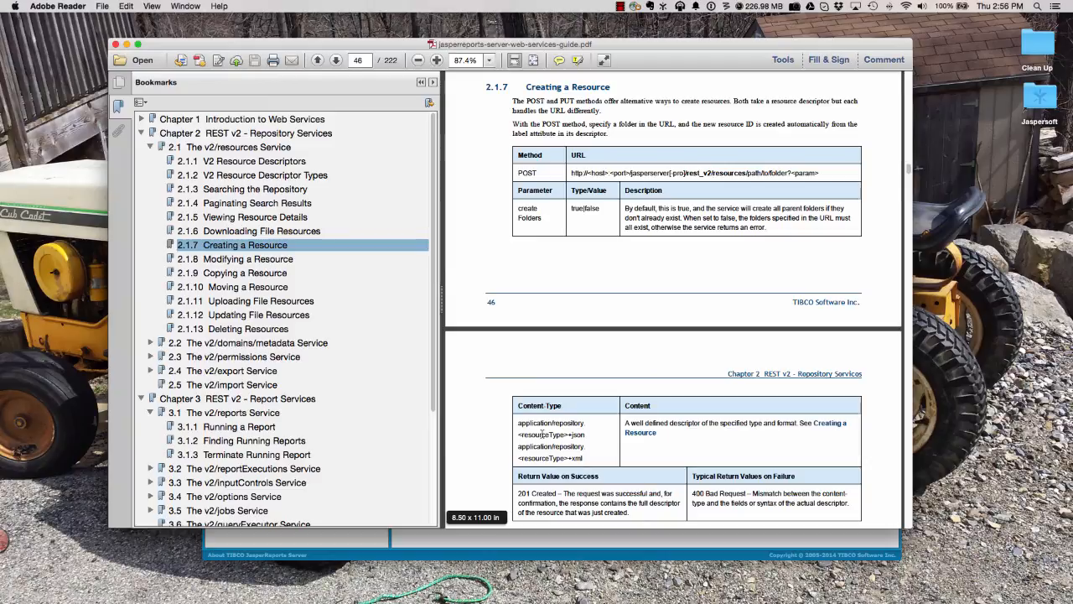
{"action": "mouse_move", "coordinate": [573, 365]}
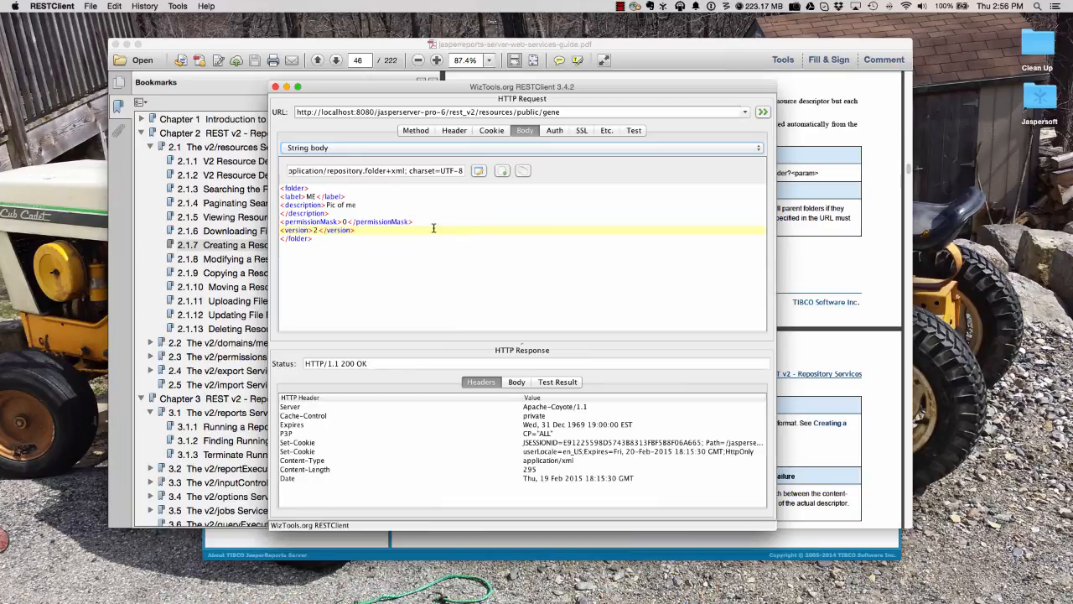
Load the saved JRS Create Folder request and view its basic authentication settings.
{"action": "left_click", "coordinate": [89, 6]}
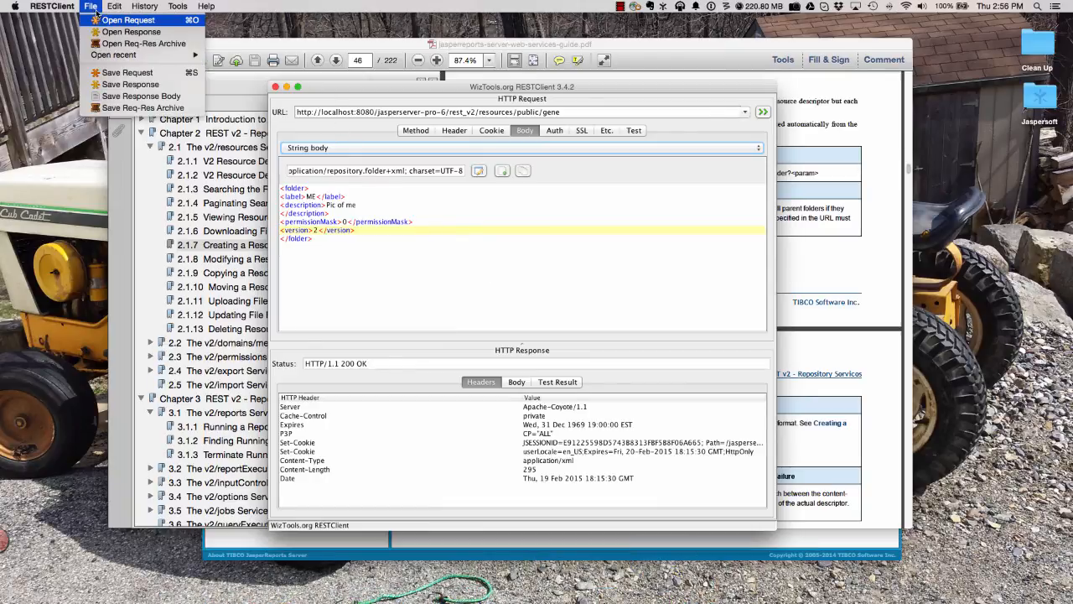
{"action": "left_click", "coordinate": [127, 19]}
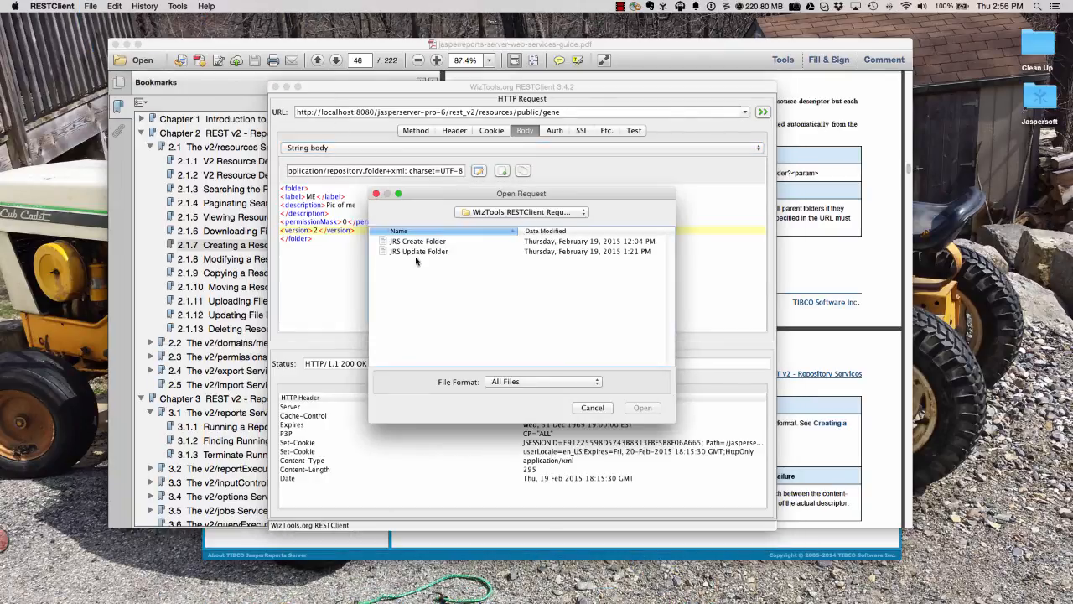
{"action": "left_click", "coordinate": [417, 241]}
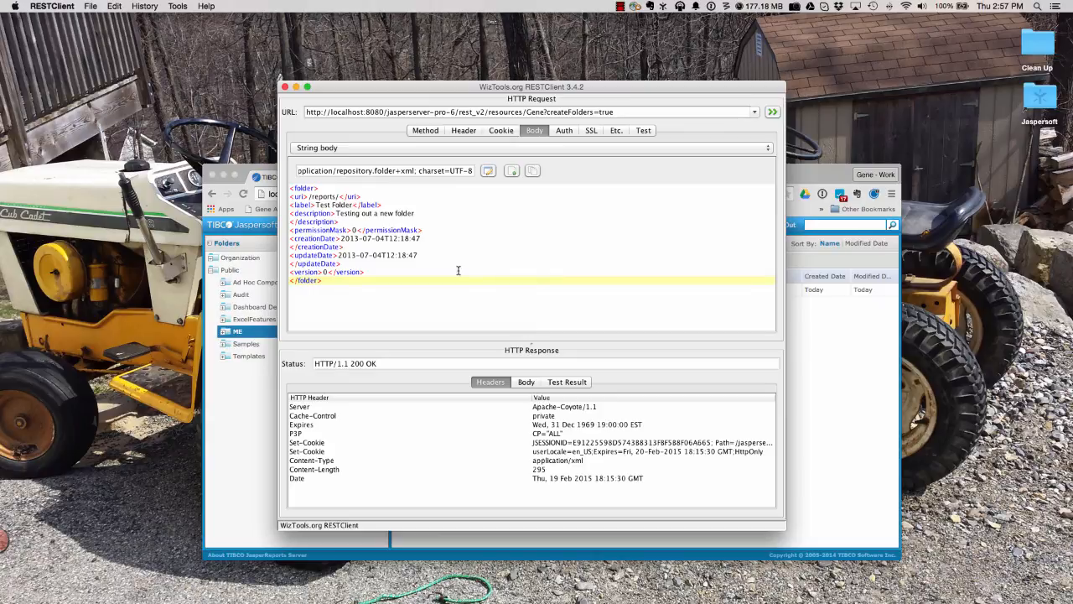
{"action": "left_click", "coordinate": [563, 130]}
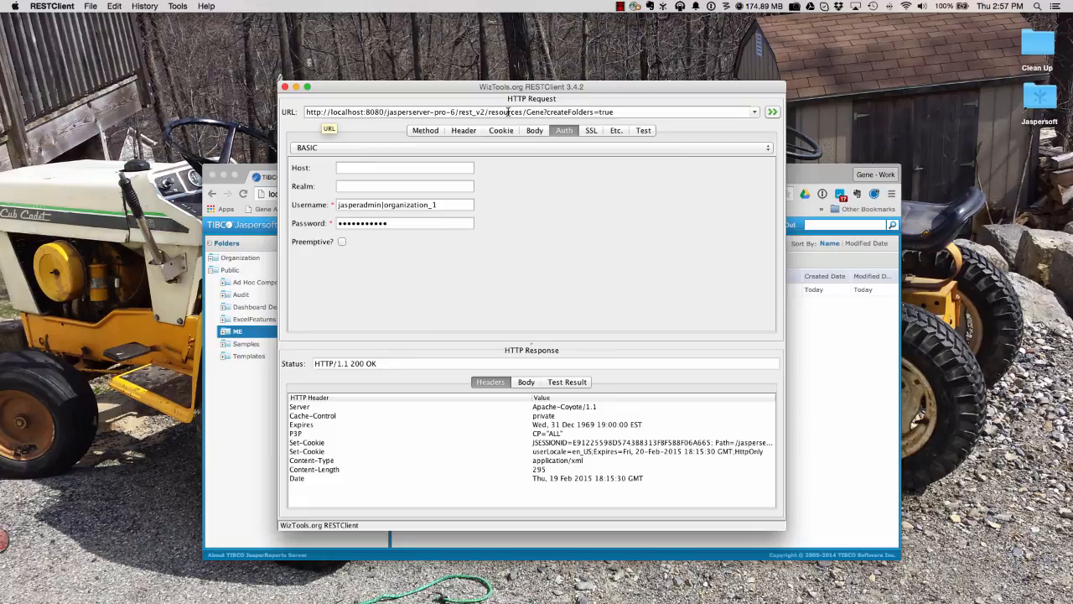
{"action": "double_click", "coordinate": [504, 112]}
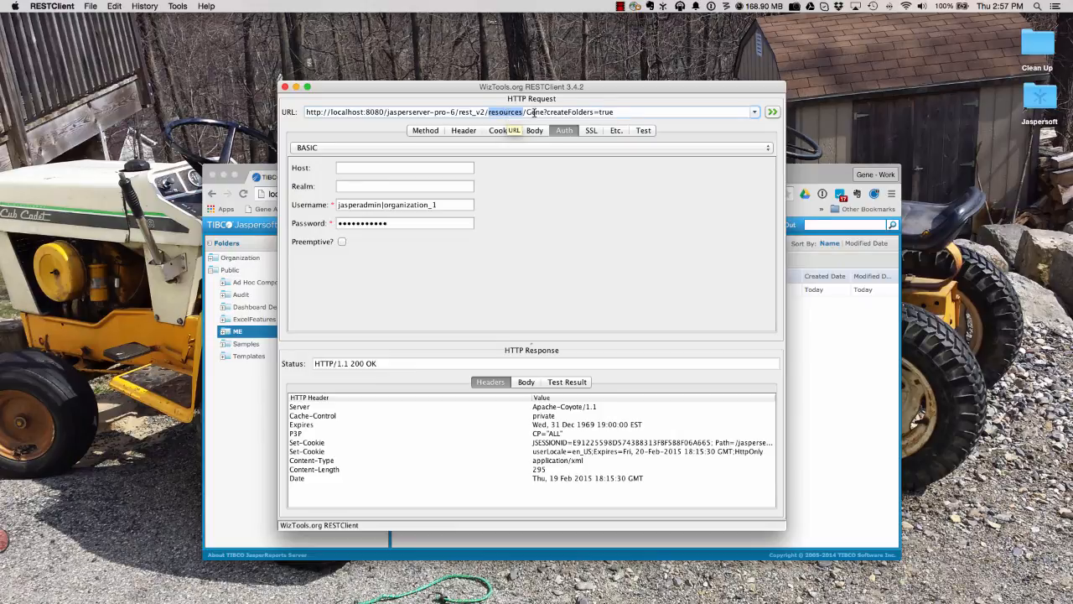
{"action": "mouse_move", "coordinate": [533, 111]}
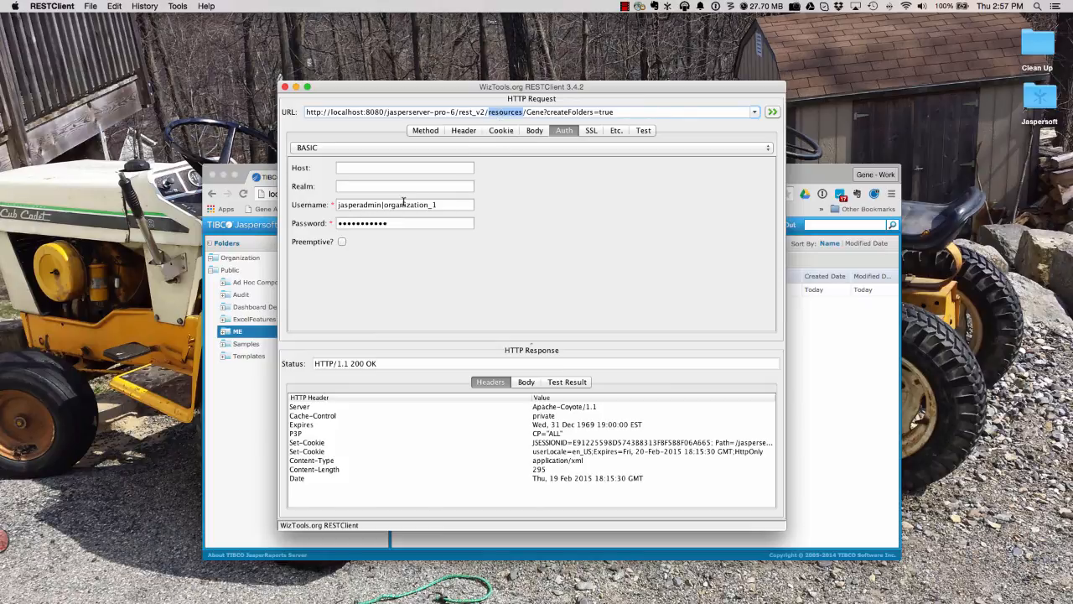
{"action": "mouse_move", "coordinate": [509, 167]}
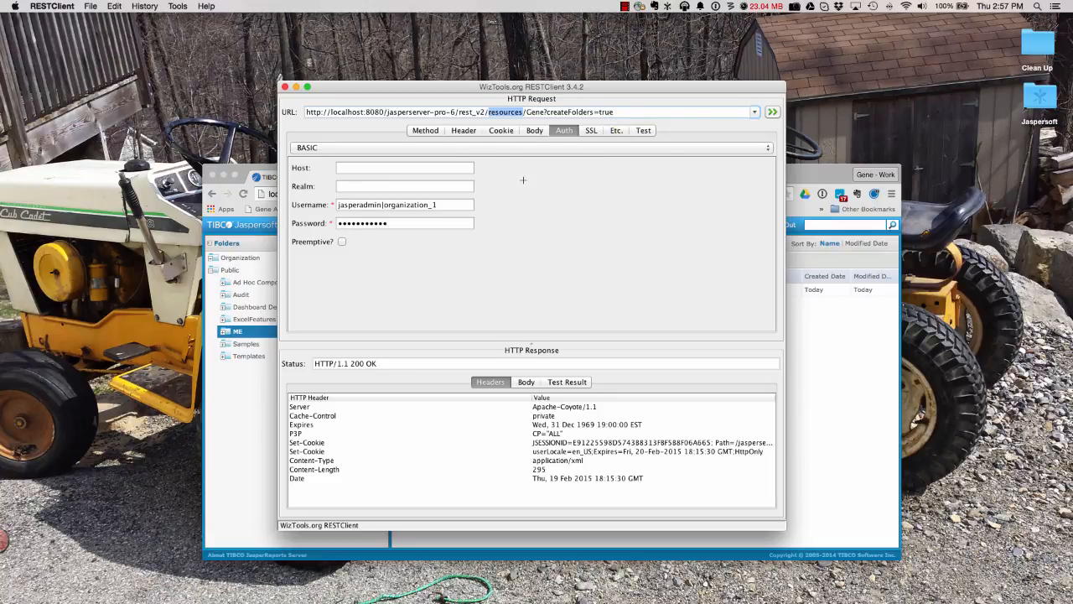
{"action": "mouse_move", "coordinate": [585, 180]}
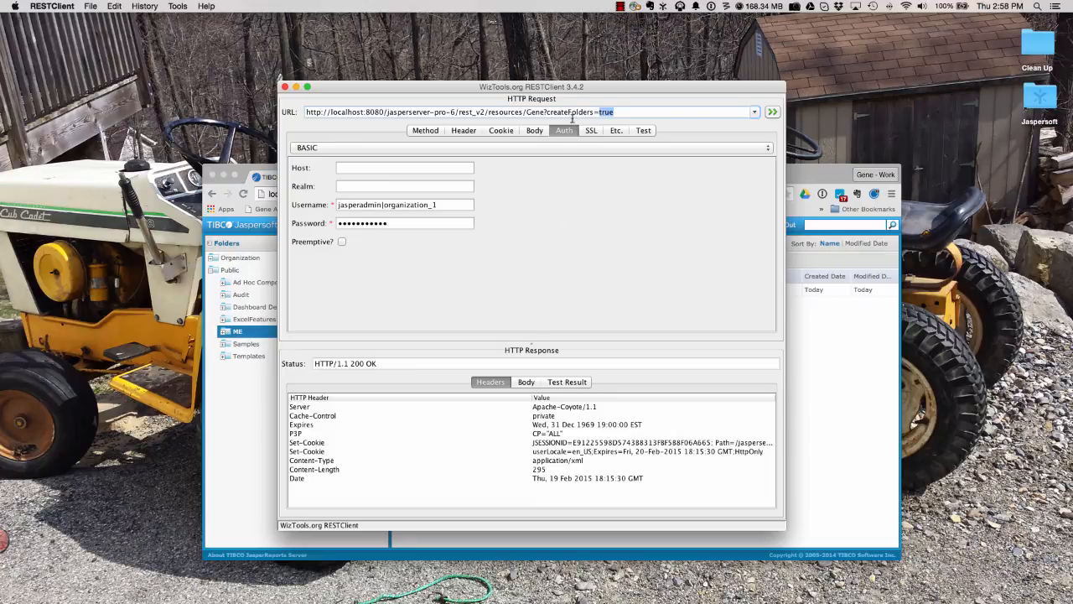
{"action": "mouse_move", "coordinate": [595, 188]}
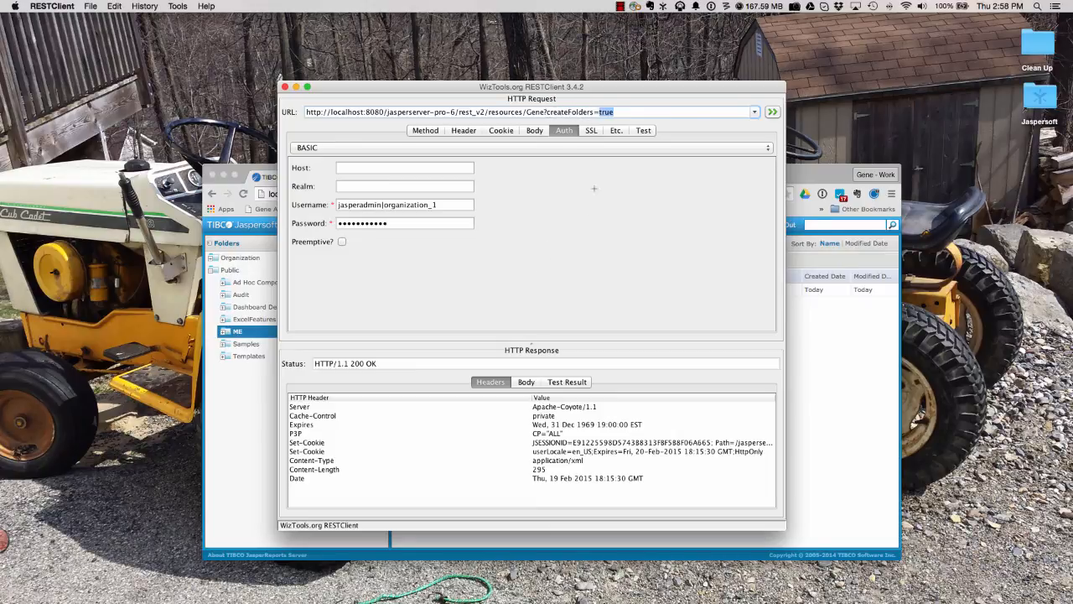
{"action": "mouse_move", "coordinate": [582, 232]}
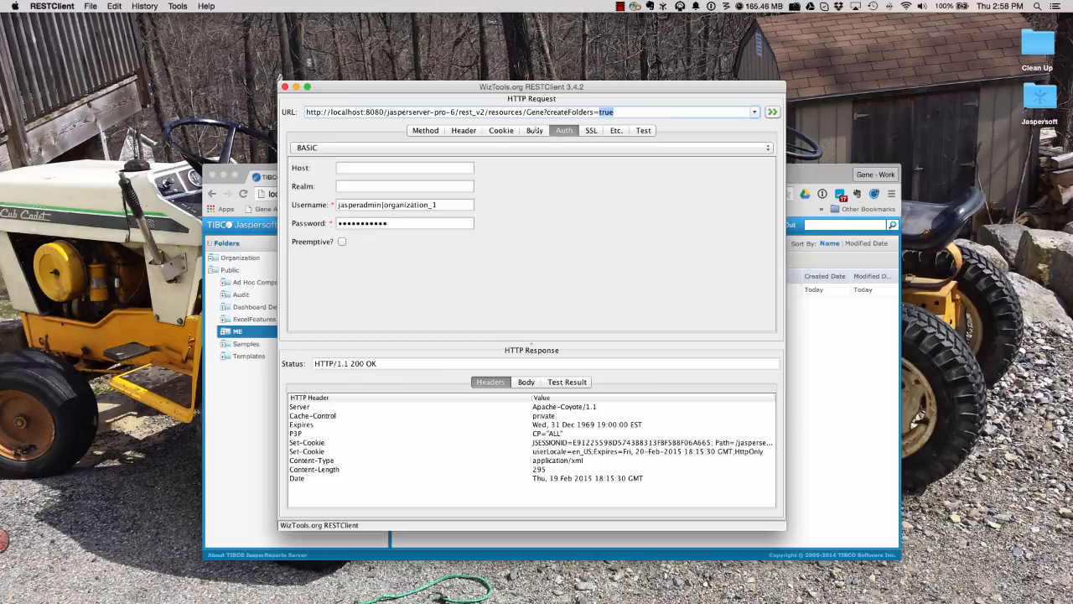
{"action": "left_click", "coordinate": [534, 130]}
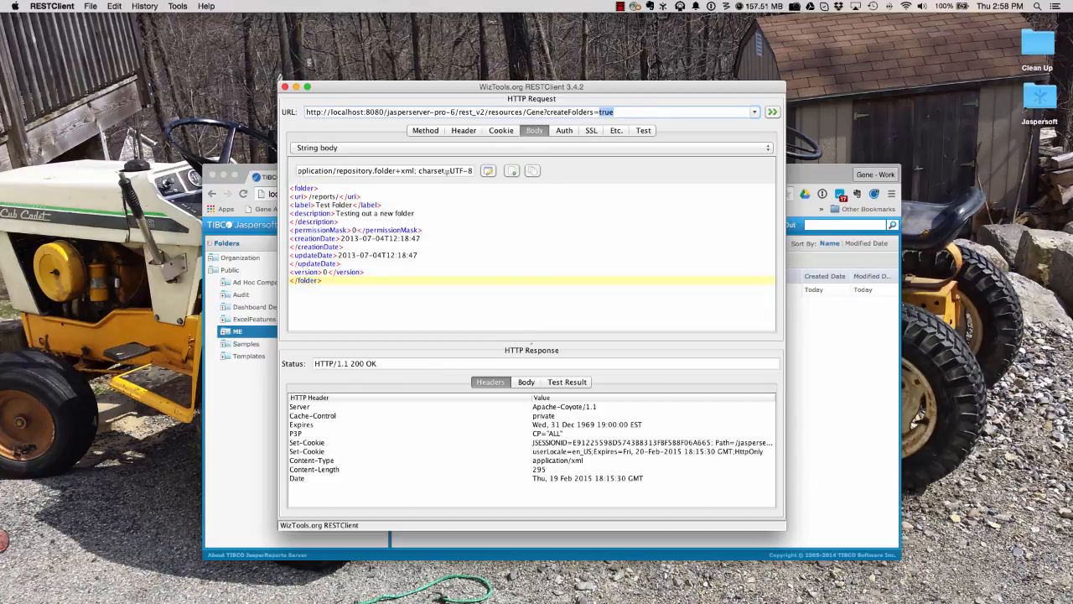
{"action": "left_click", "coordinate": [487, 170]}
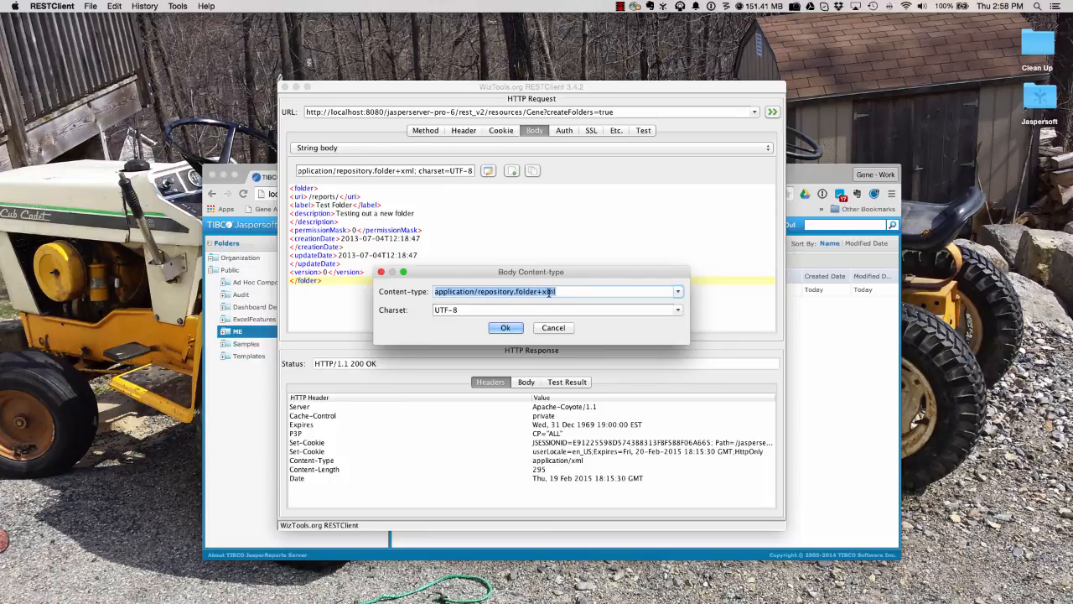
{"action": "left_click", "coordinate": [505, 327]}
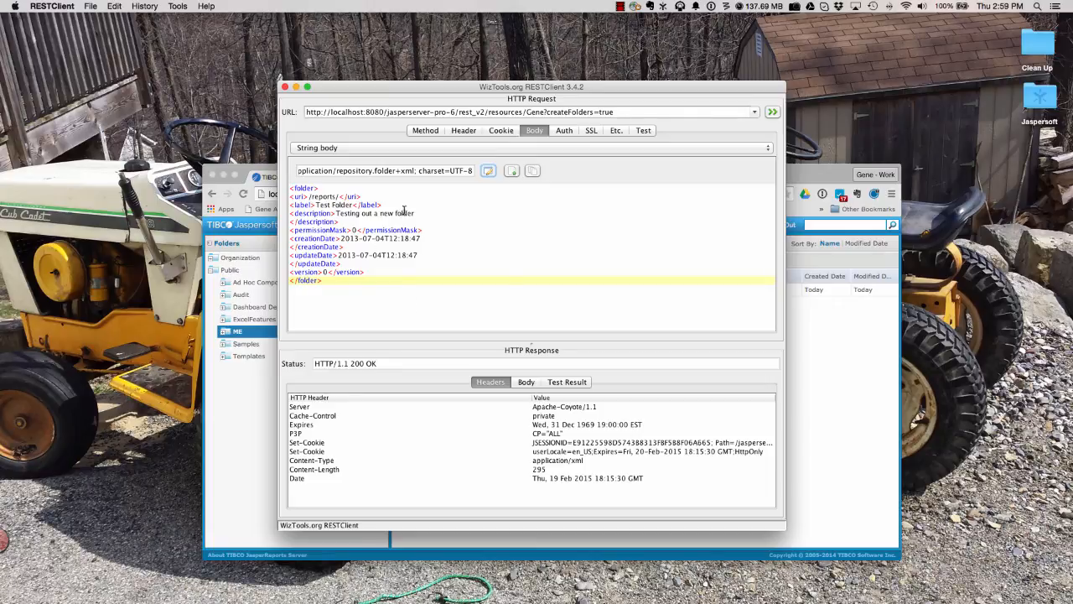
Load the saved PUT request to resources/public/gene and view its XML body for folder ME.
{"action": "left_click", "coordinate": [90, 5]}
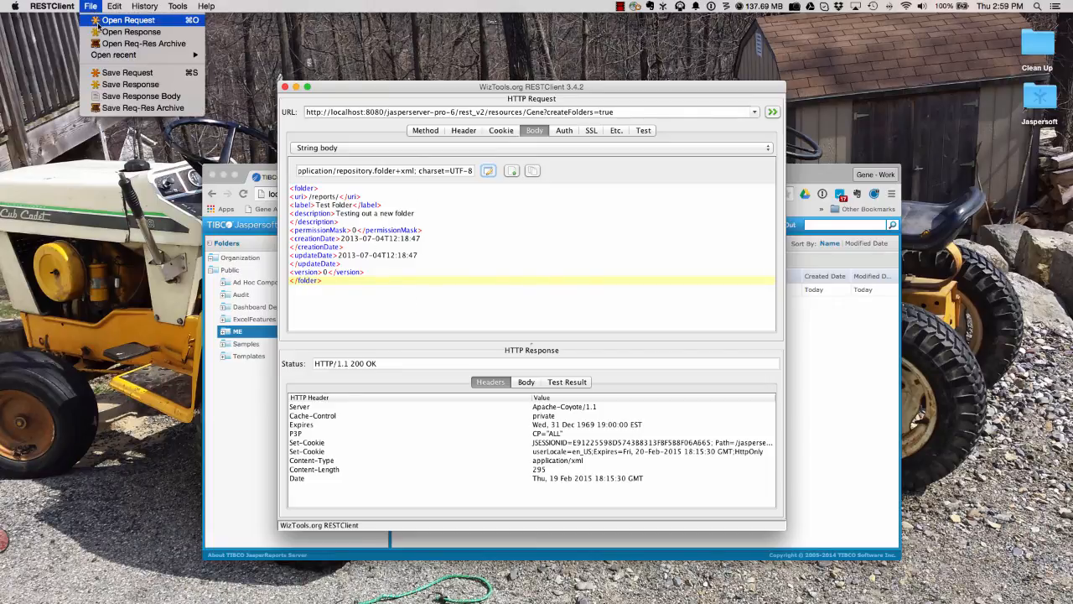
{"action": "left_click", "coordinate": [426, 130]}
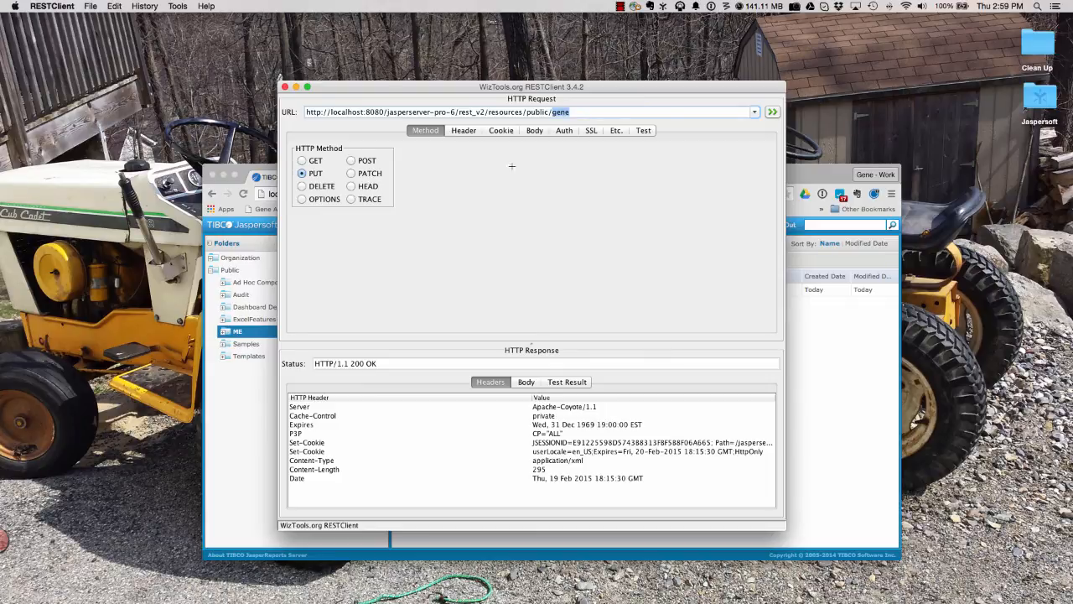
{"action": "left_click", "coordinate": [534, 130]}
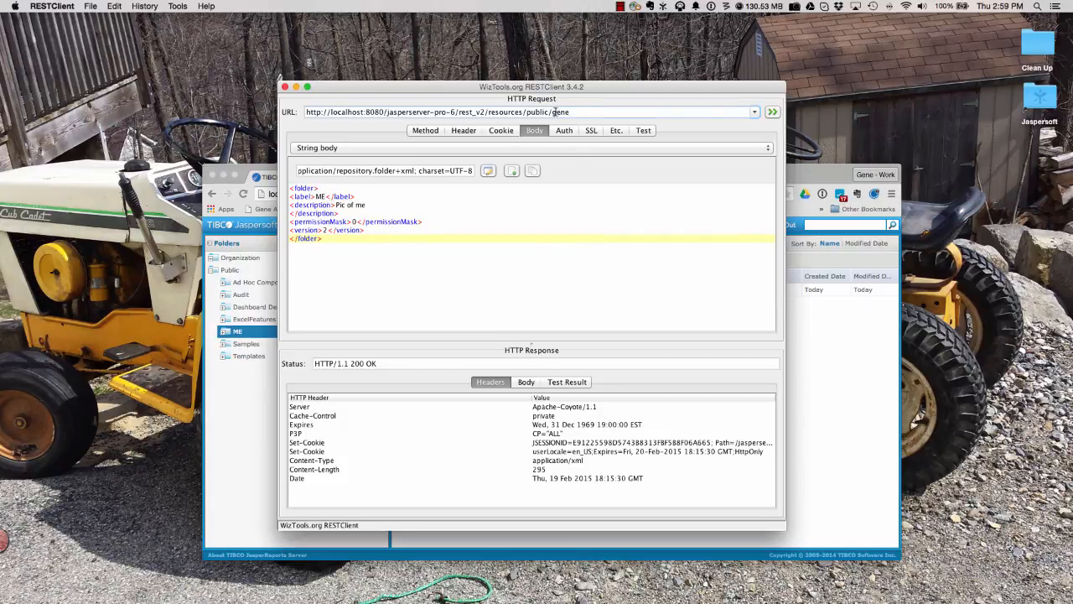
Select the folder id 'gene' in the request URL.
{"action": "double_click", "coordinate": [559, 112]}
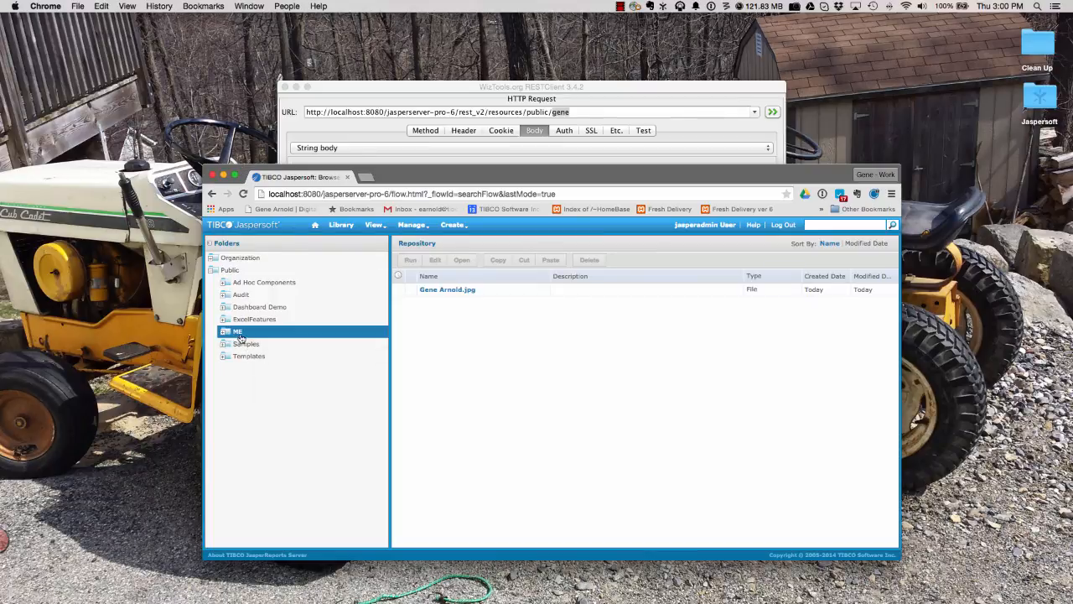
Check the ME folder's properties (Pic of me, /public/gene), cancel, then open Gene Arnold.jpg.
{"action": "right_click", "coordinate": [237, 331]}
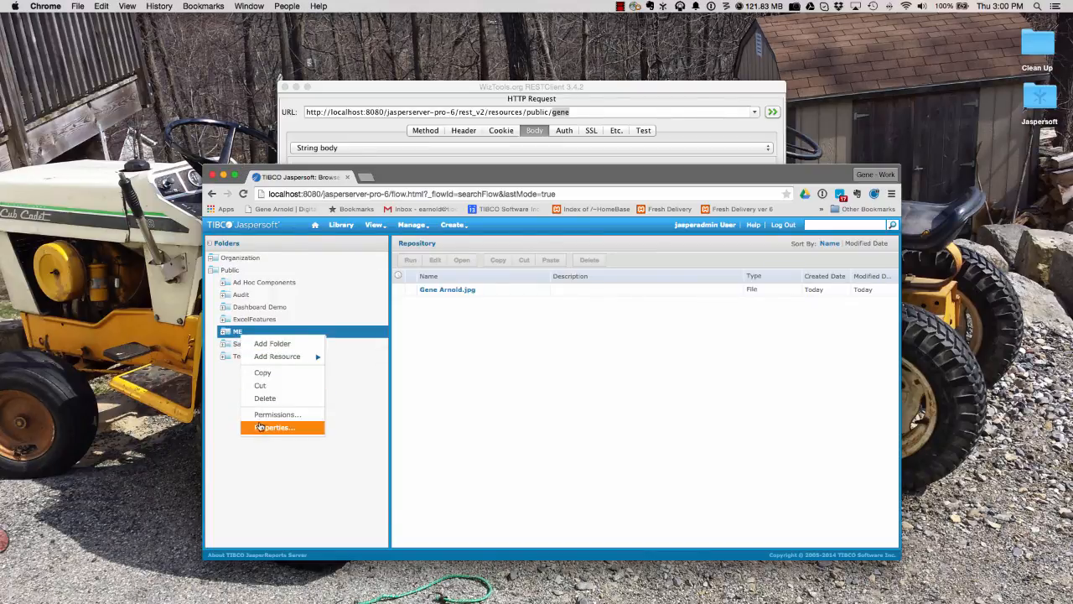
{"action": "left_click", "coordinate": [274, 428]}
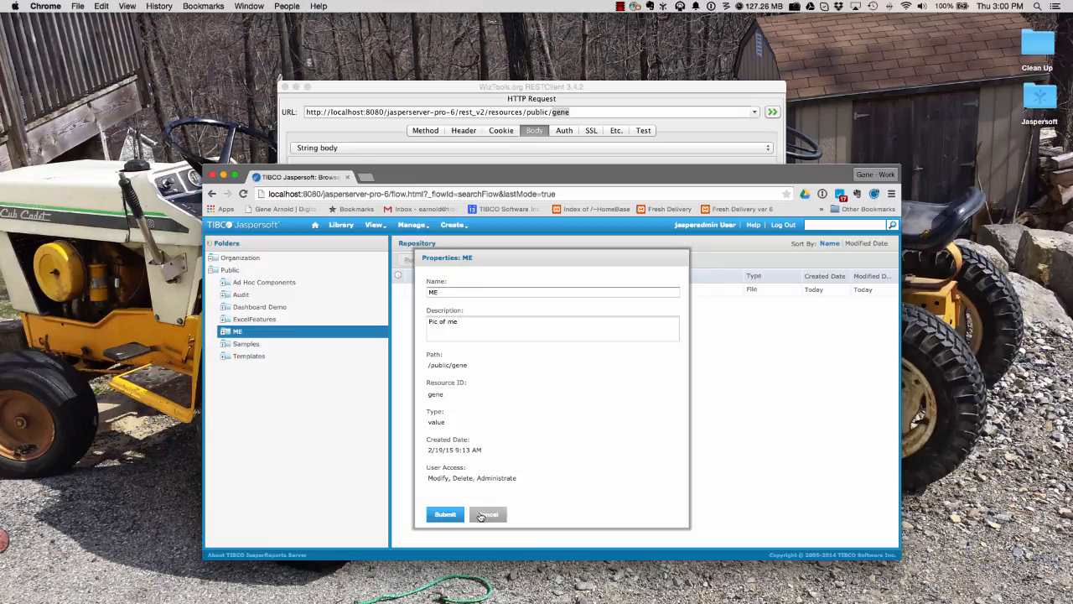
{"action": "left_click", "coordinate": [488, 514]}
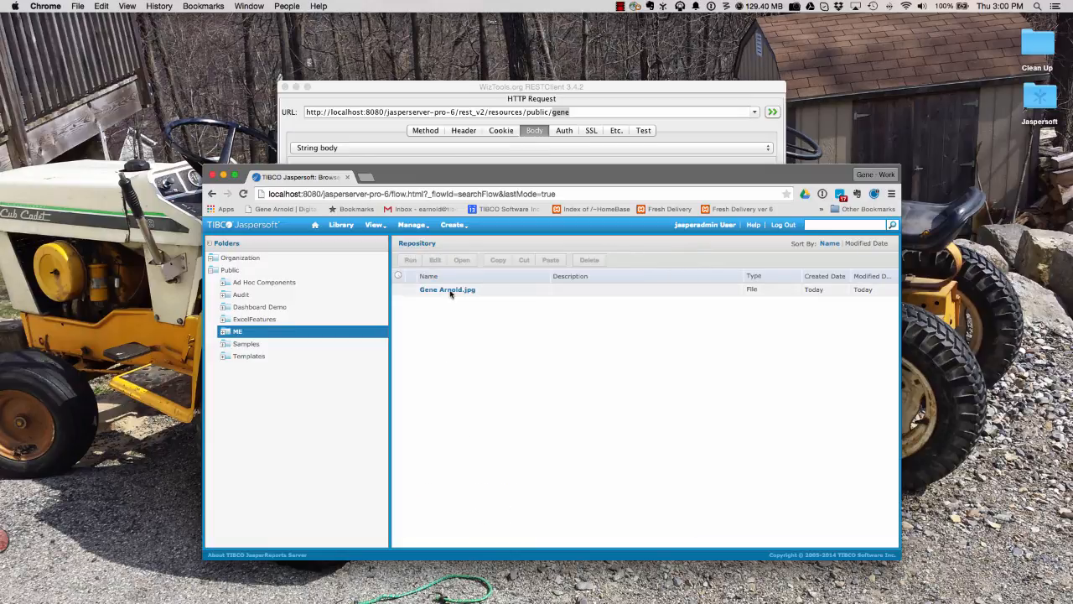
{"action": "left_click", "coordinate": [784, 224]}
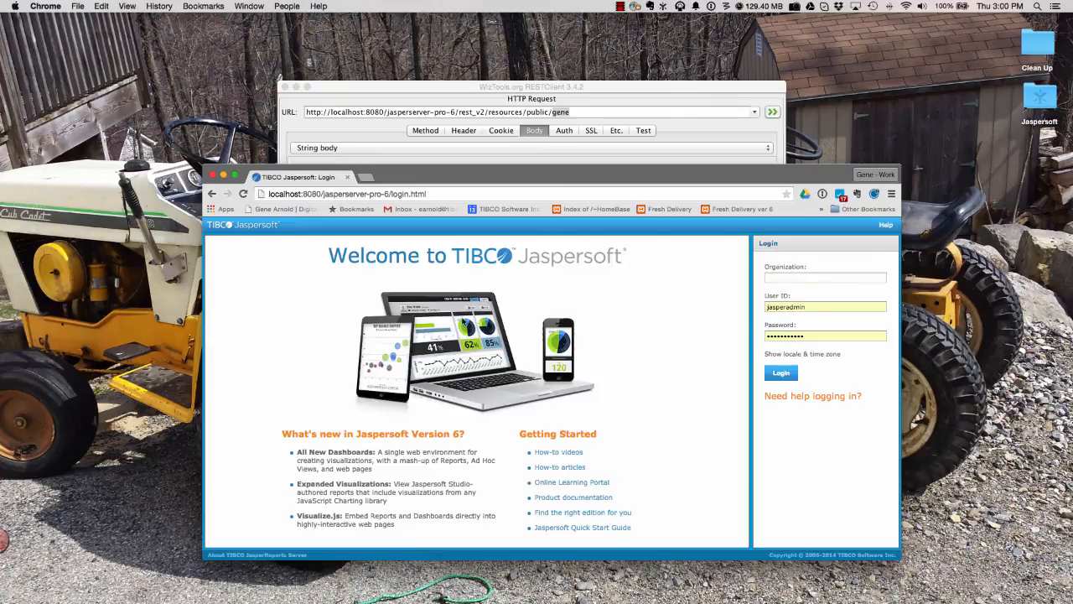
Log in with organization 'organization_1' and browse the Library back to the ME folder.
{"action": "type", "text": "organization_1"}
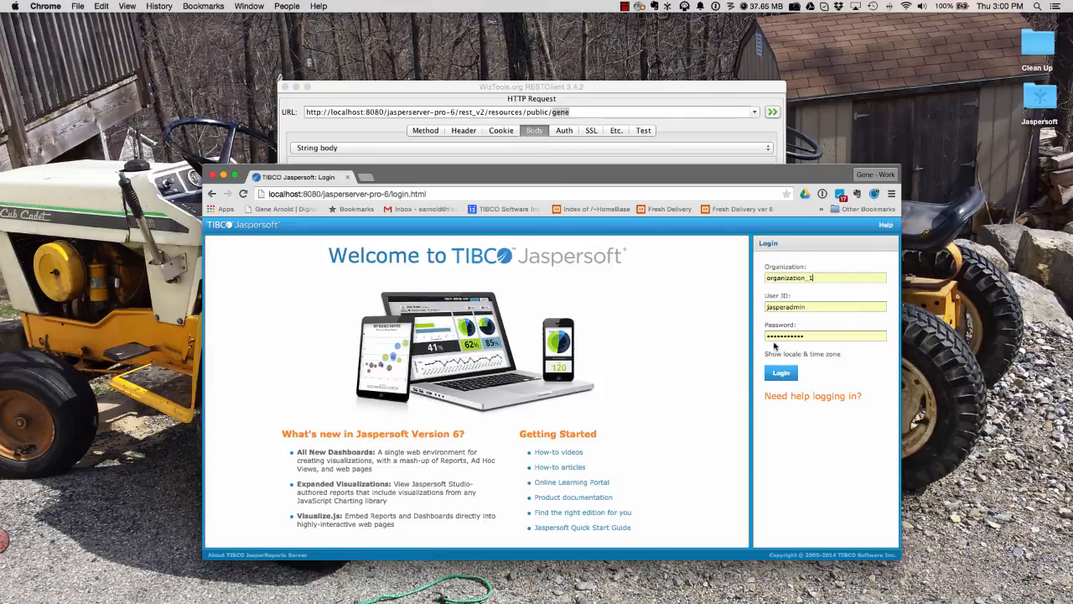
{"action": "left_click", "coordinate": [780, 372]}
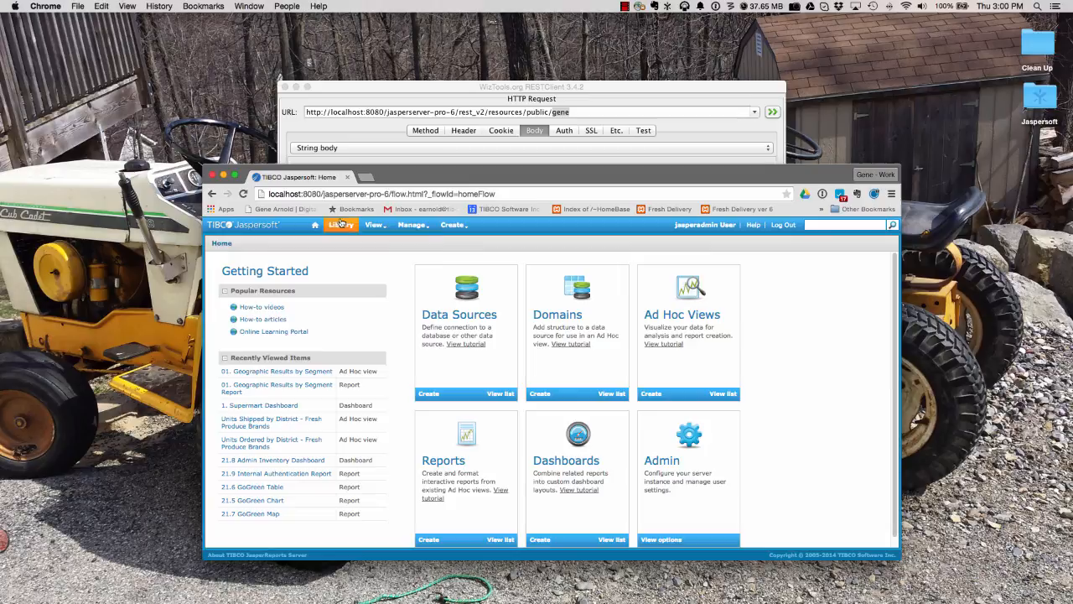
{"action": "left_click", "coordinate": [341, 225]}
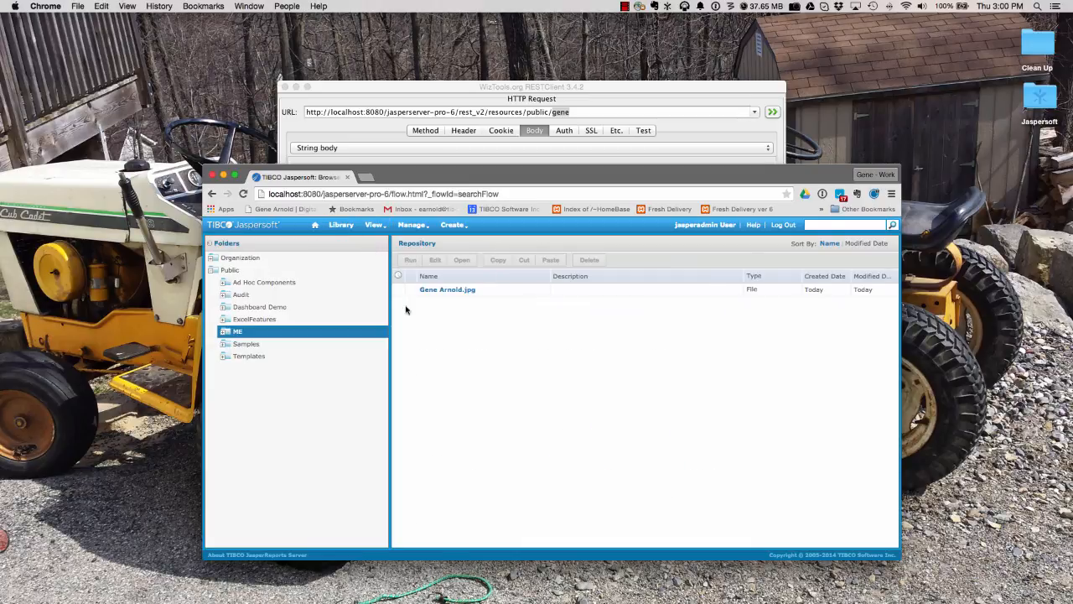
{"action": "mouse_move", "coordinate": [447, 289]}
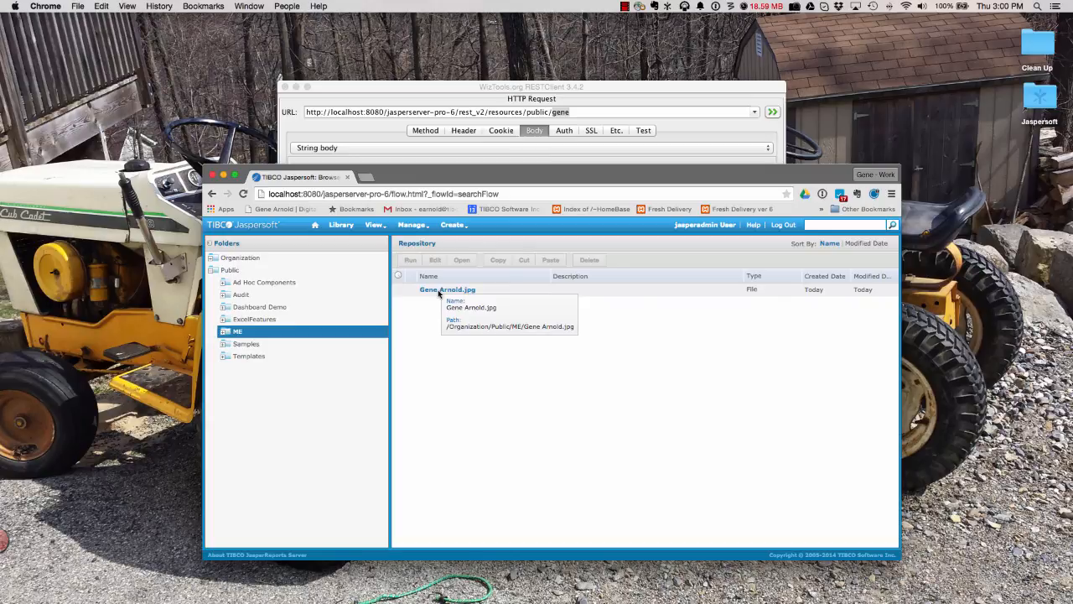
{"action": "mouse_move", "coordinate": [436, 314]}
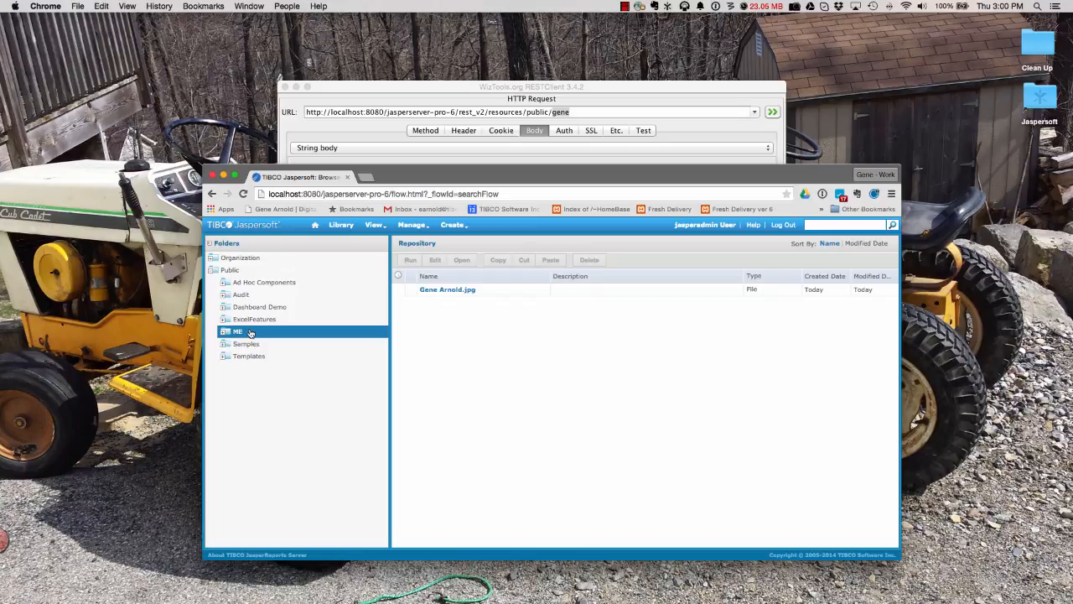
{"action": "mouse_move", "coordinate": [297, 335]}
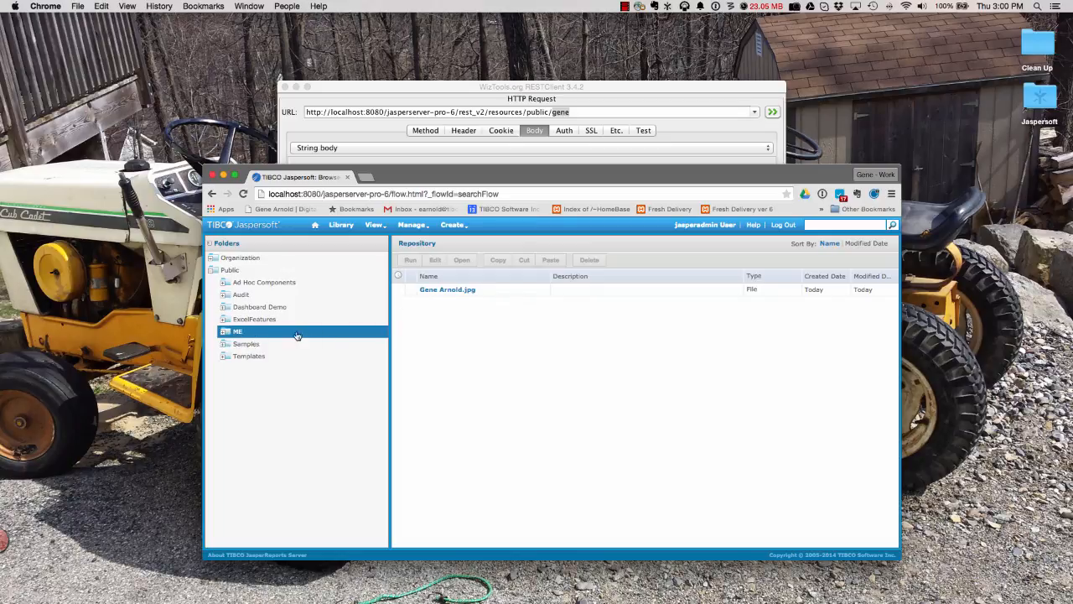
{"action": "mouse_move", "coordinate": [326, 413]}
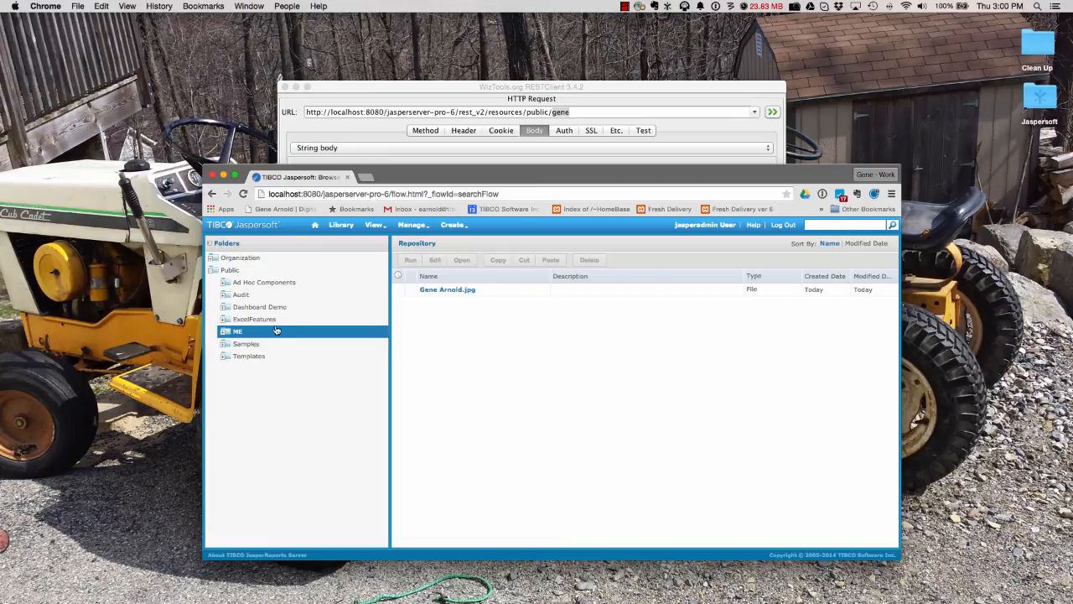
{"action": "mouse_move", "coordinate": [287, 457]}
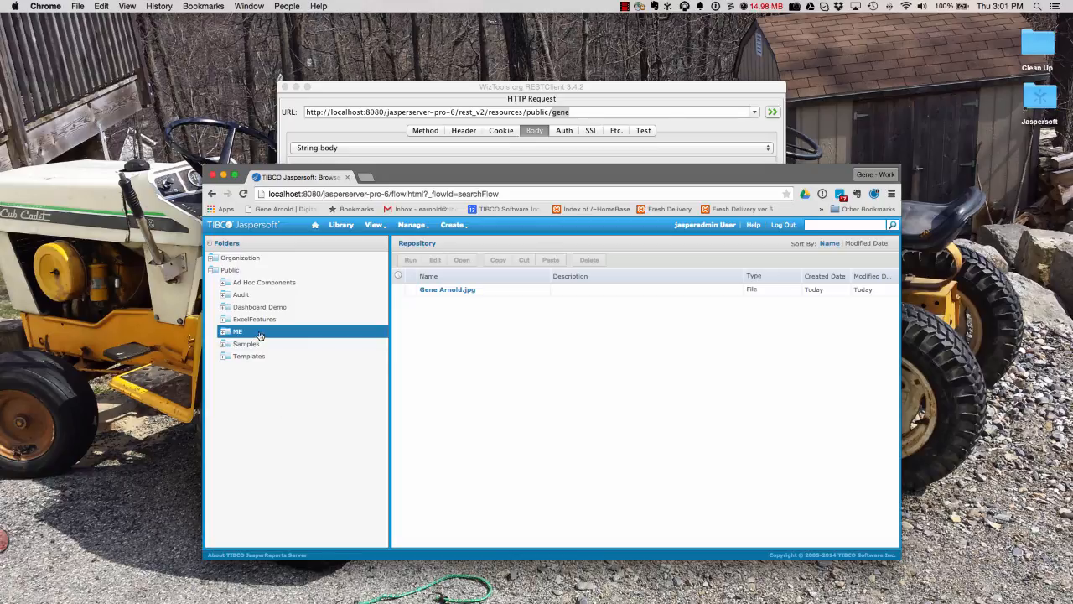
{"action": "mouse_move", "coordinate": [273, 497]}
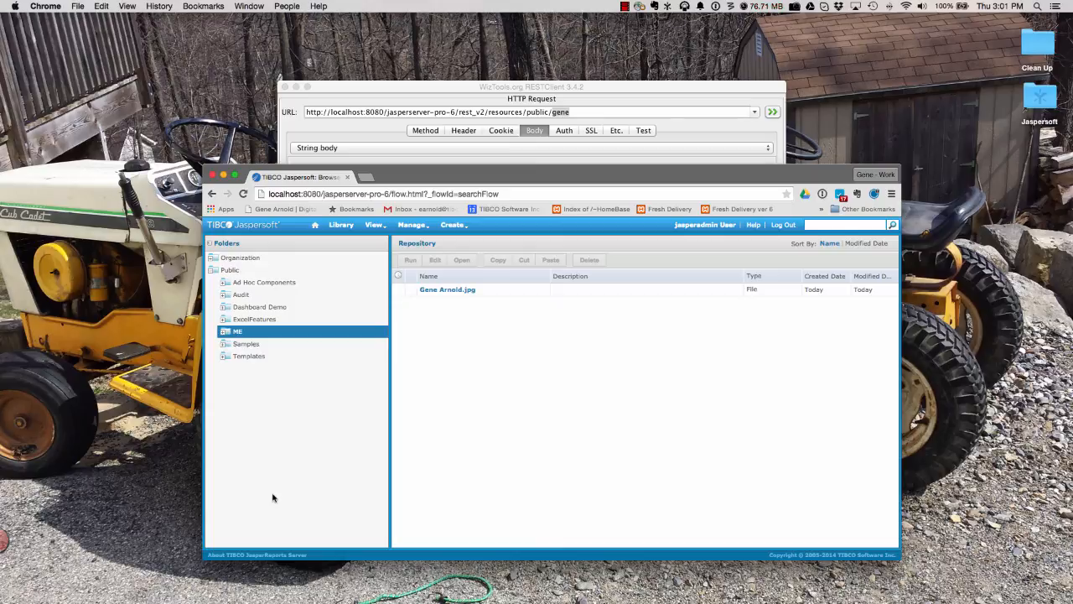
{"action": "mouse_move", "coordinate": [289, 496]}
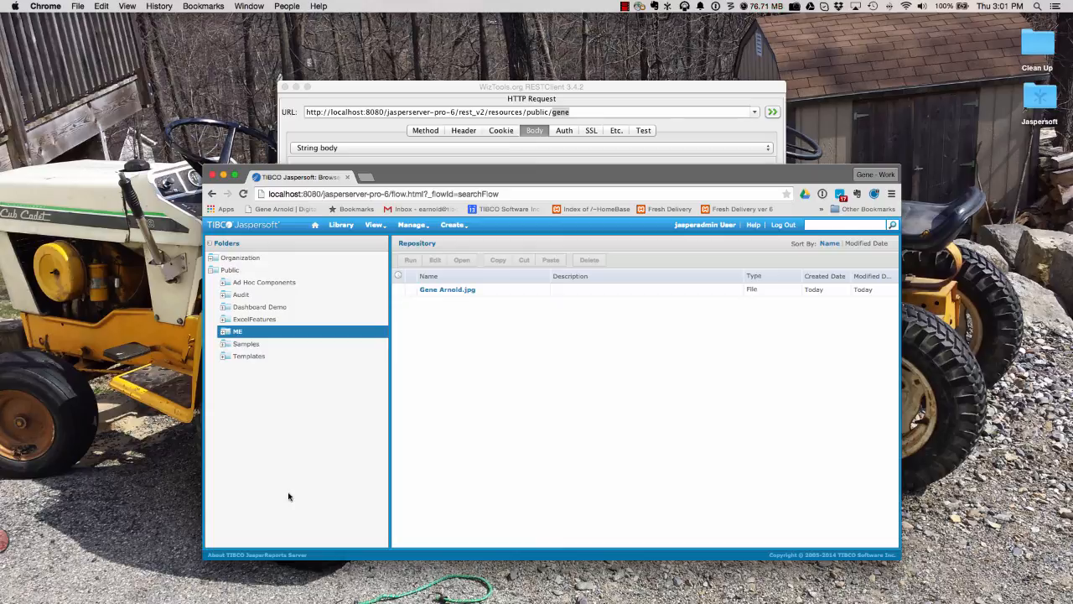
{"action": "mouse_move", "coordinate": [319, 481]}
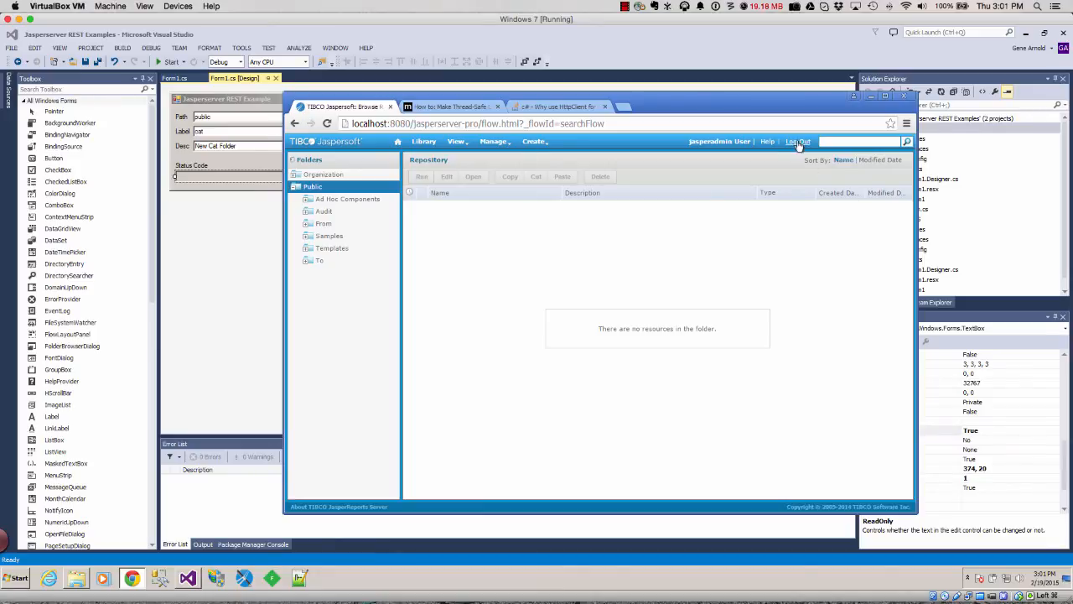
Refresh the repository listing and show the Form1.cs designer with path public, label cat.
{"action": "left_click", "coordinate": [398, 141]}
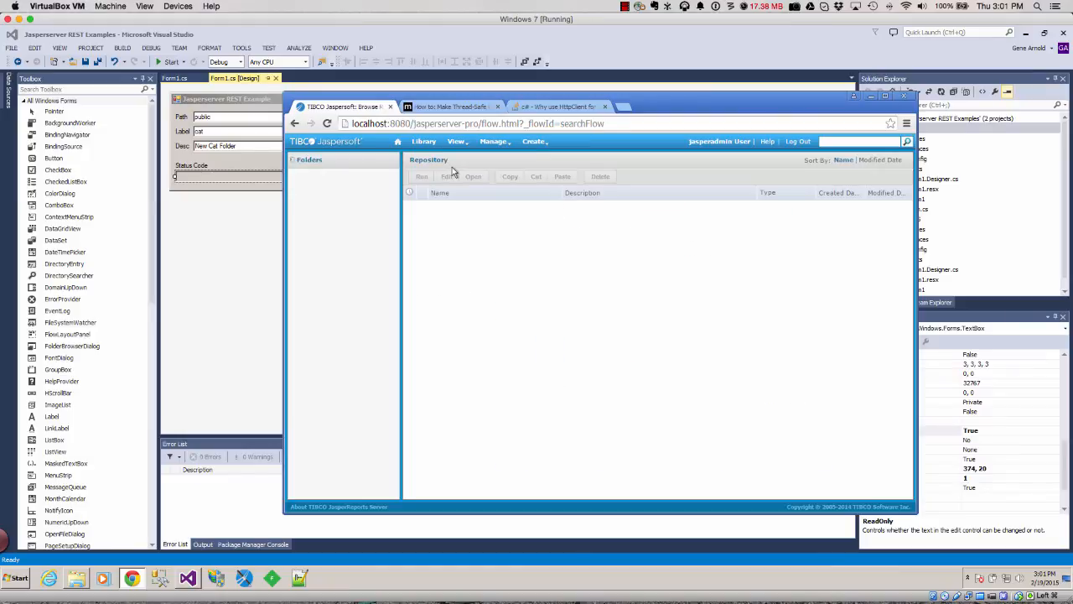
{"action": "left_click", "coordinate": [323, 174]}
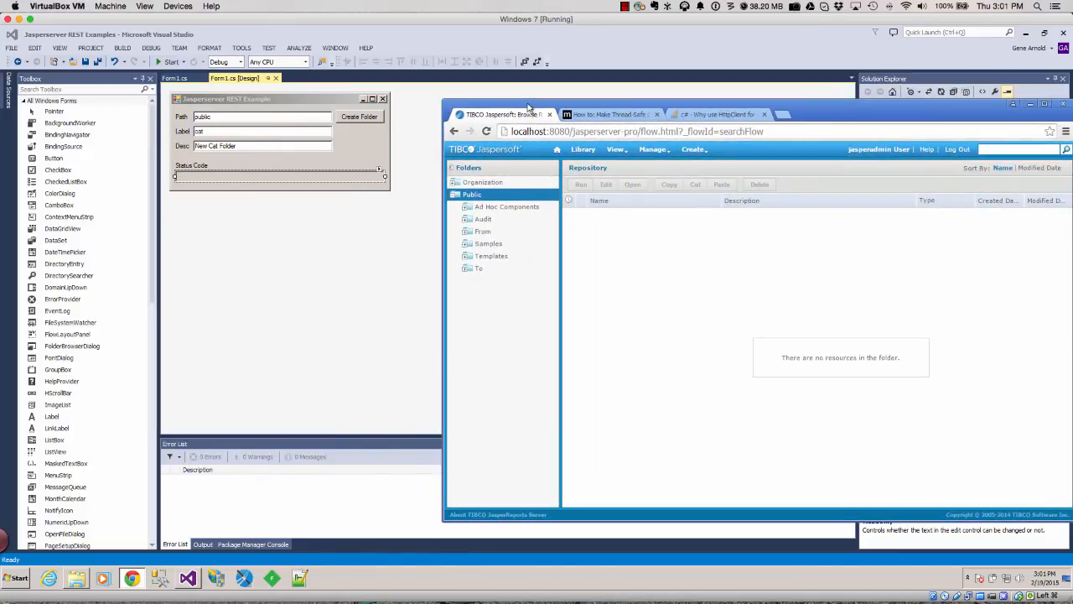
{"action": "mouse_move", "coordinate": [554, 283]}
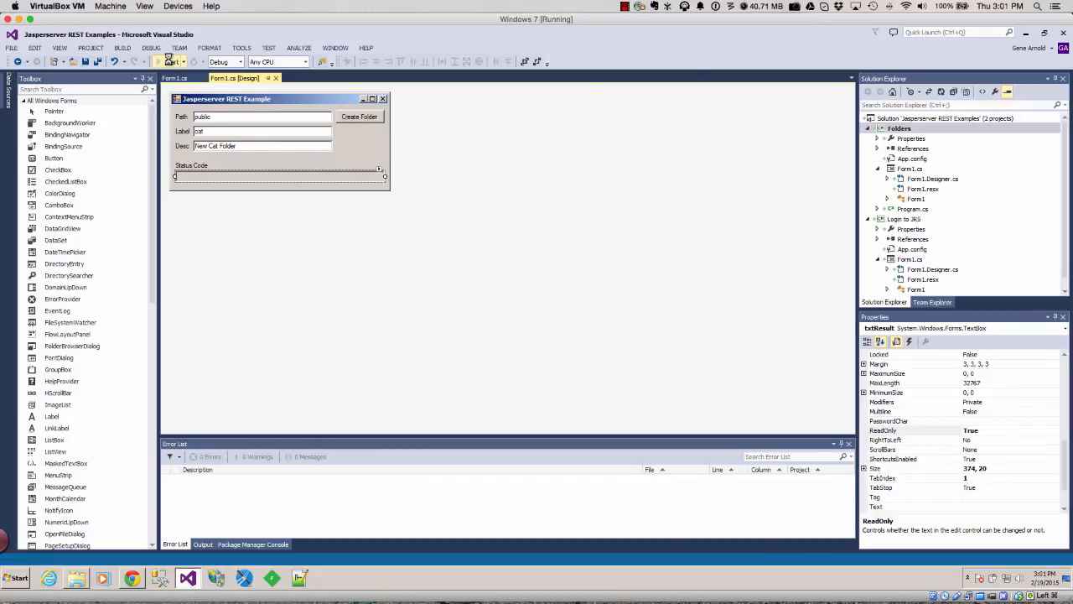
Run the app to create 'cat' under public, check its properties, and retry to get Folder Exists.
{"action": "left_click", "coordinate": [165, 61]}
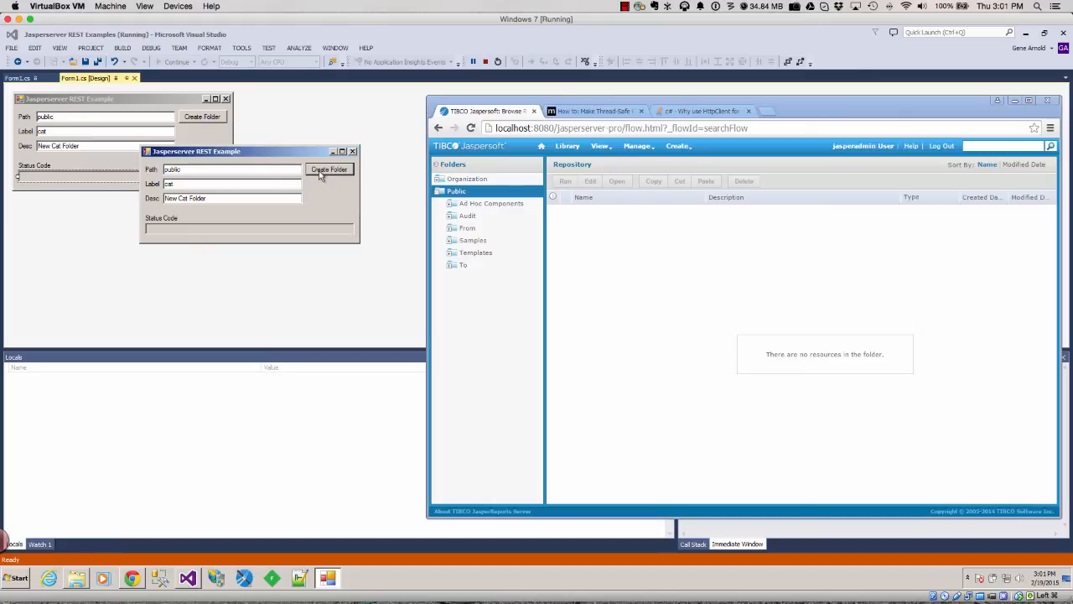
{"action": "left_click", "coordinate": [328, 170]}
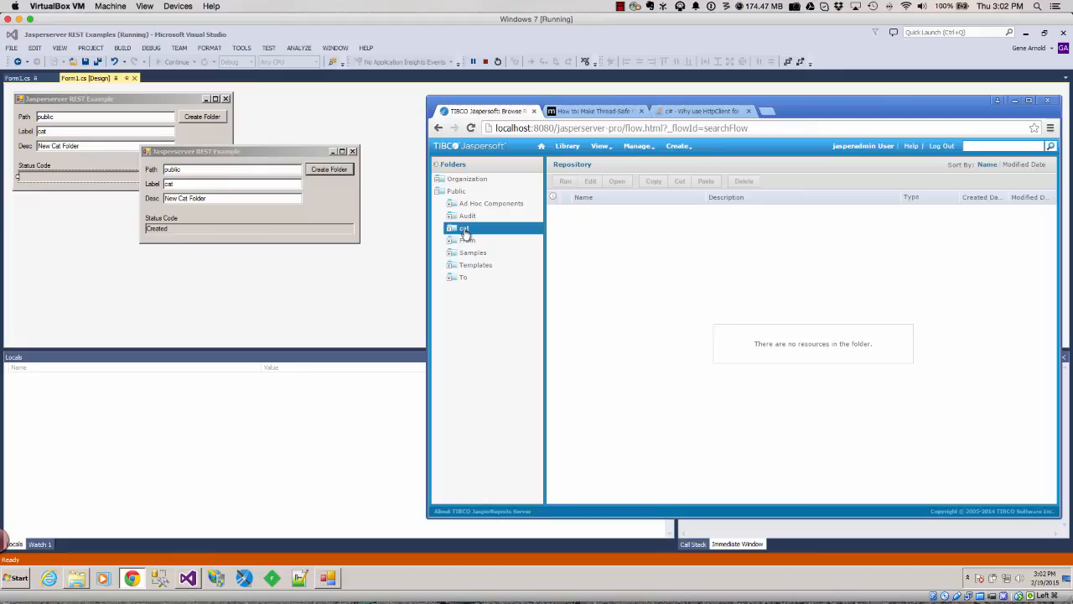
{"action": "left_click", "coordinate": [464, 228]}
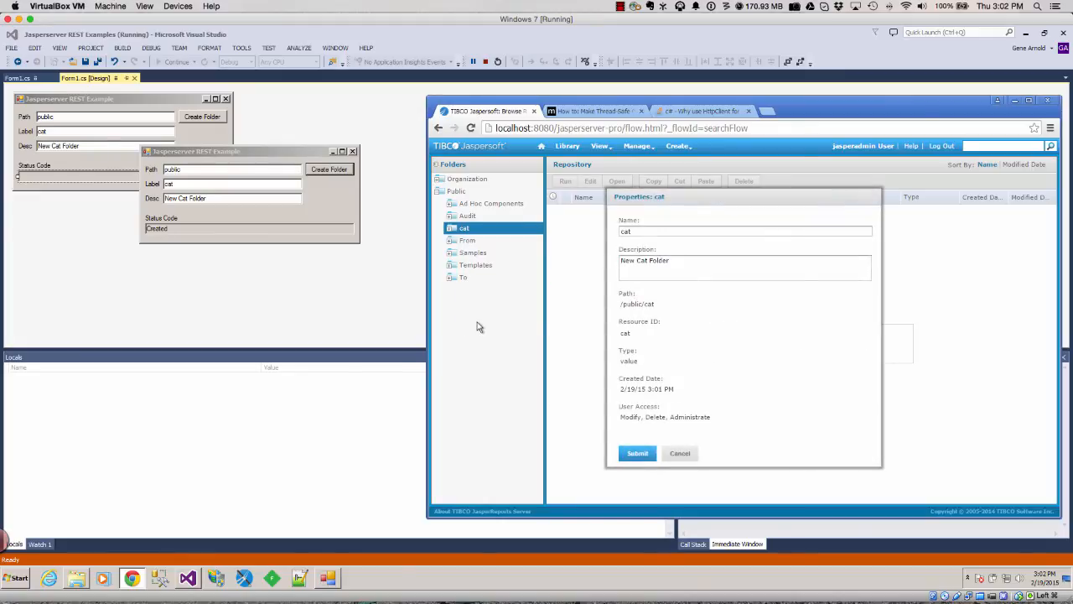
{"action": "mouse_move", "coordinate": [246, 217]}
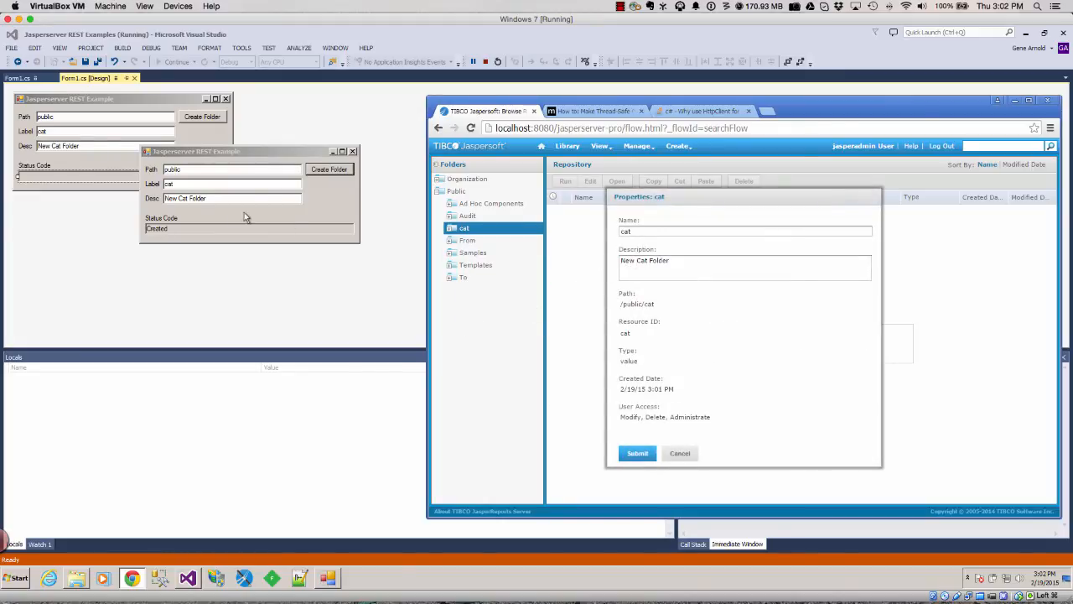
{"action": "left_click", "coordinate": [679, 453]}
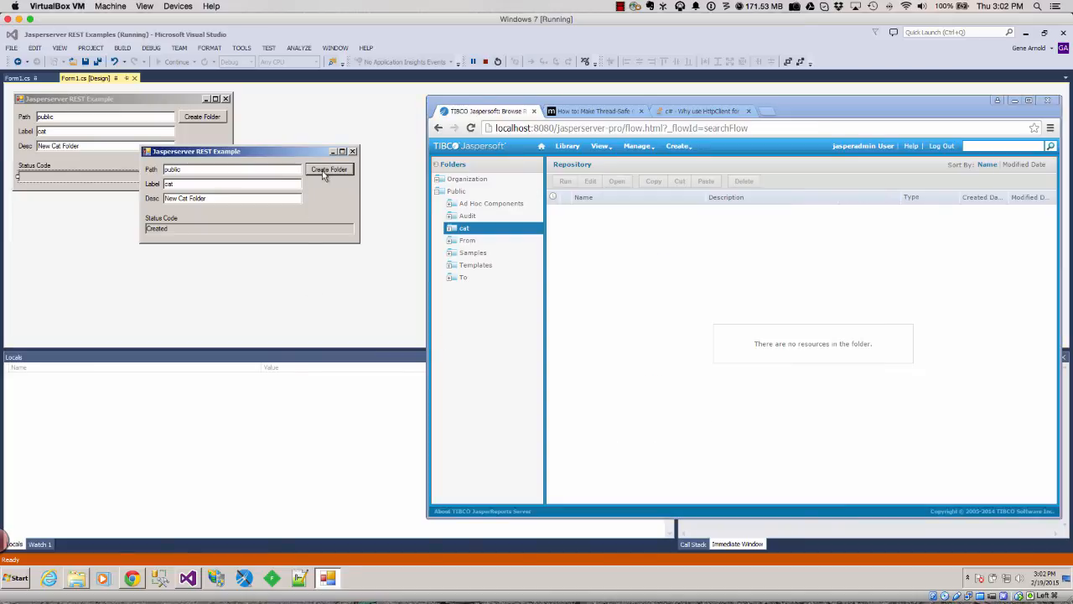
{"action": "left_click", "coordinate": [329, 169]}
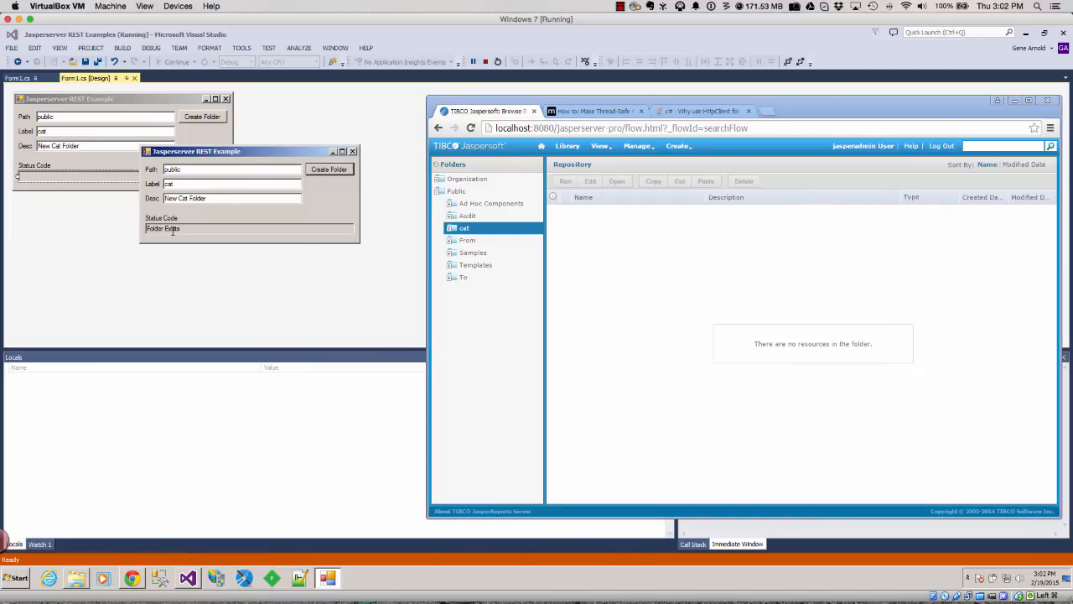
{"action": "left_click", "coordinate": [465, 227]}
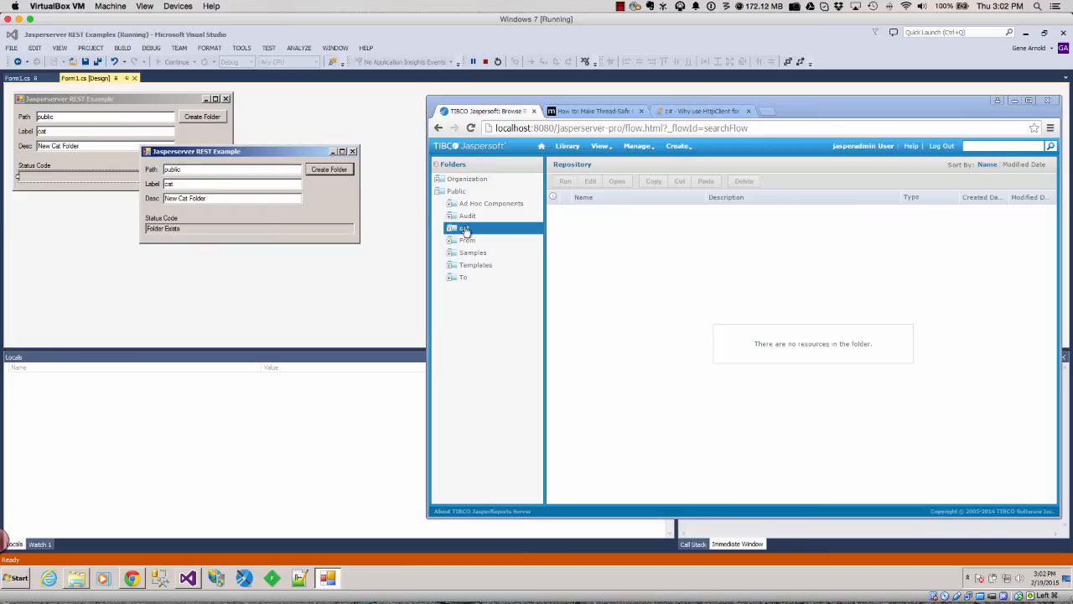
Delete the cat folder in Jaspersoft, recreate it from the app with status Created, and stop the app.
{"action": "right_click", "coordinate": [465, 228]}
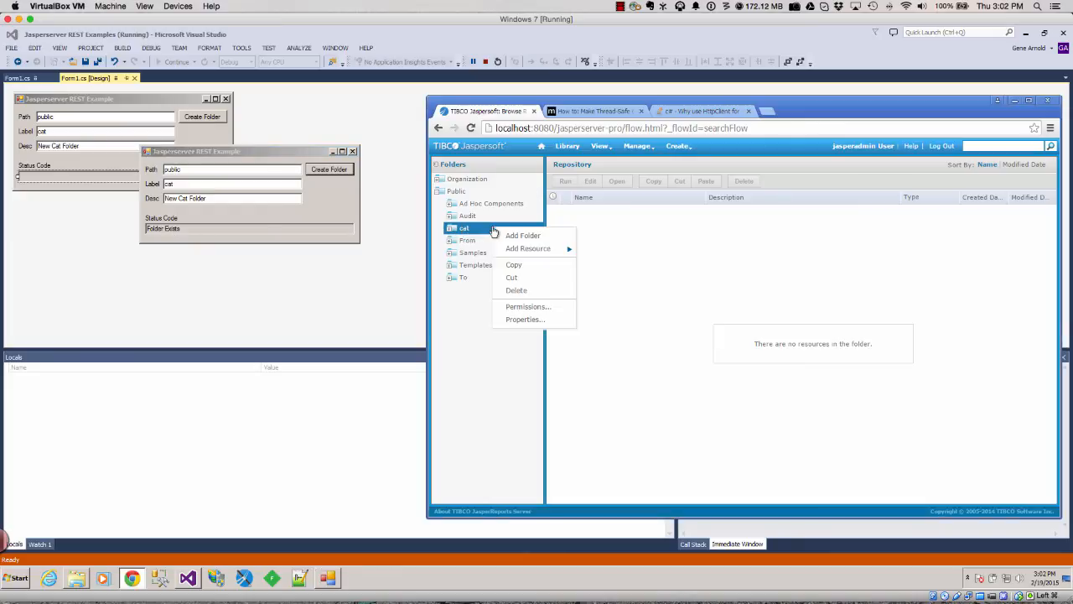
{"action": "left_click", "coordinate": [517, 290]}
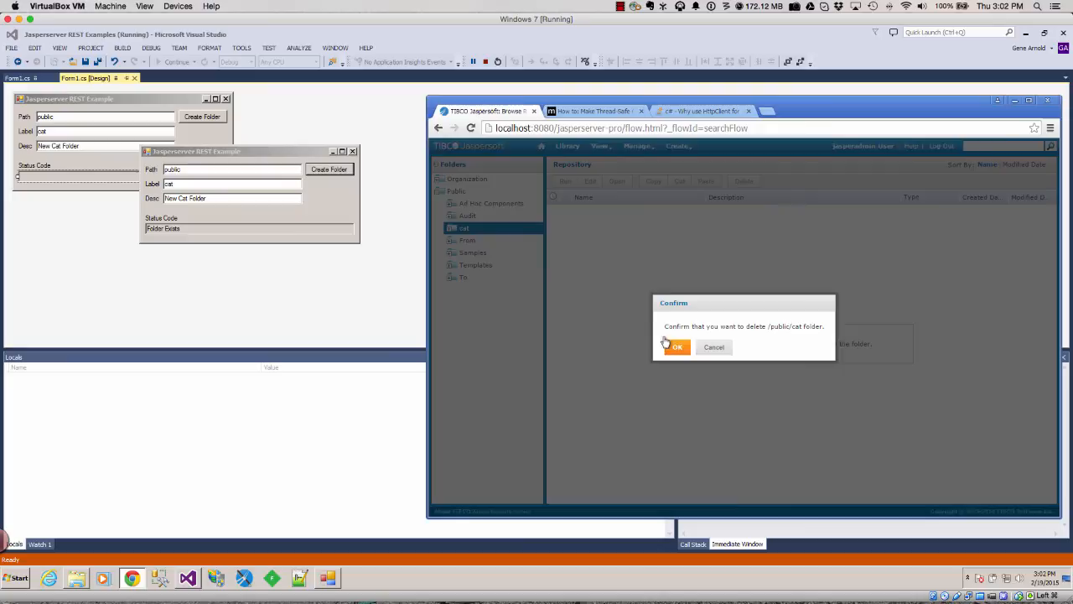
{"action": "left_click", "coordinate": [677, 346]}
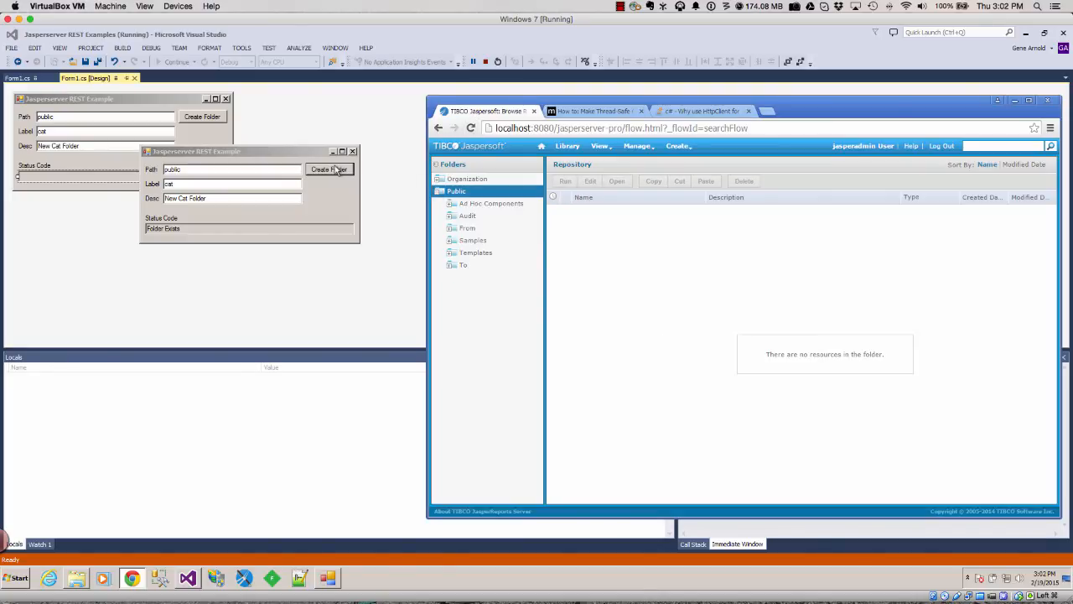
{"action": "left_click", "coordinate": [329, 169]}
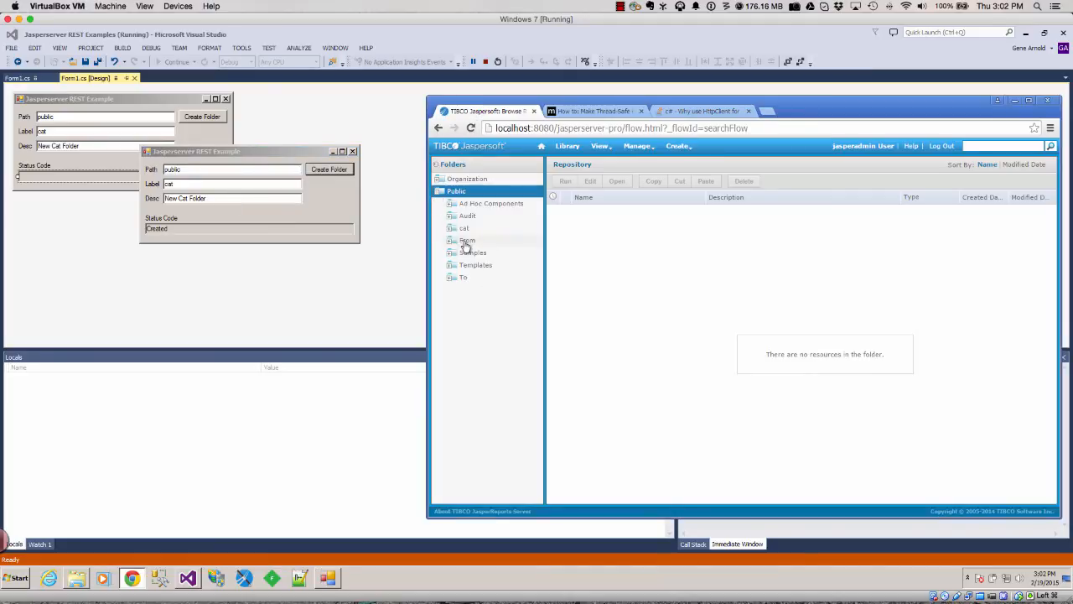
{"action": "left_click", "coordinate": [465, 227]}
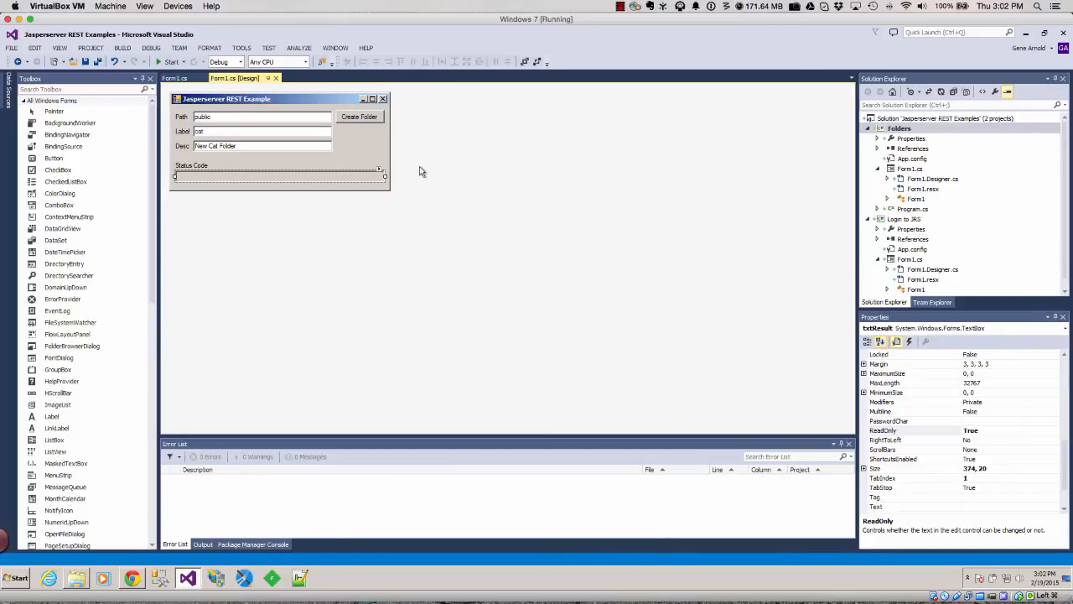
Open the Form1.cs code tab to view the GetJasperHttpClient method building the rest_v2 client.
{"action": "left_click", "coordinate": [174, 78]}
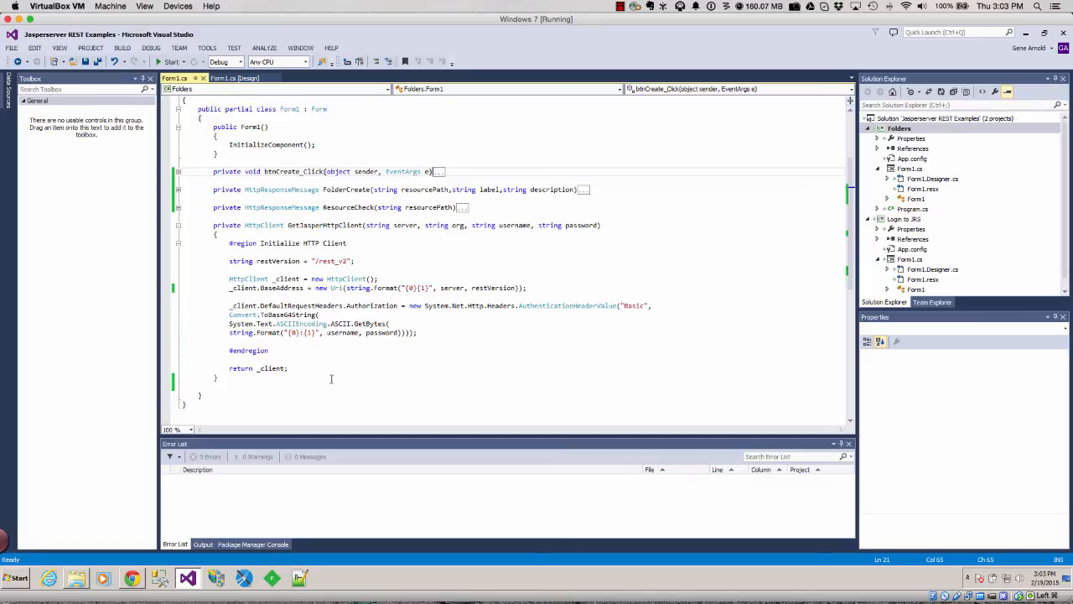
{"action": "mouse_move", "coordinate": [325, 372]}
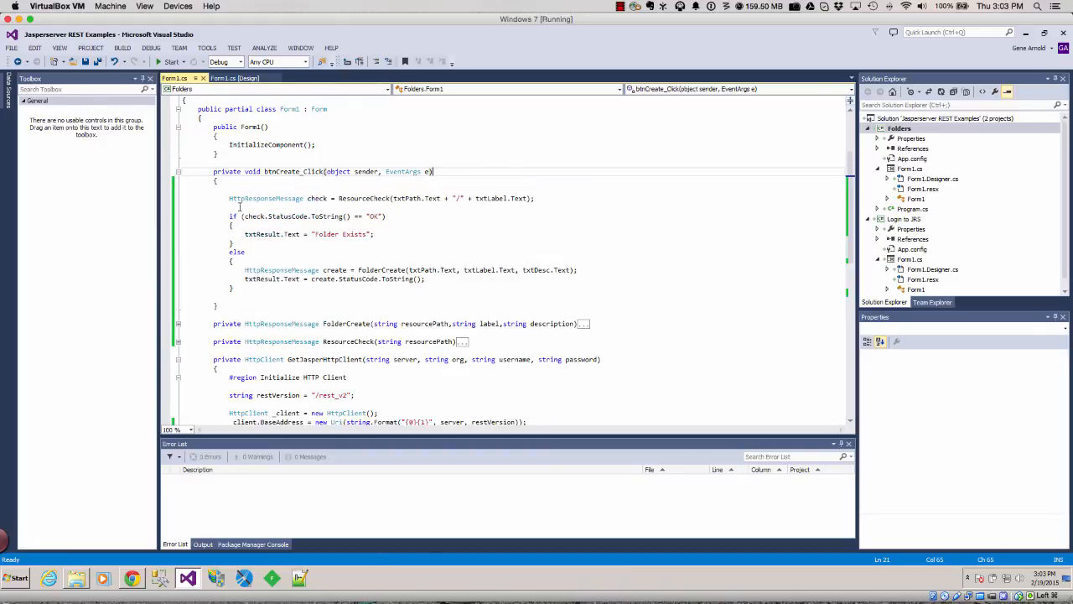
{"action": "mouse_move", "coordinate": [408, 198]}
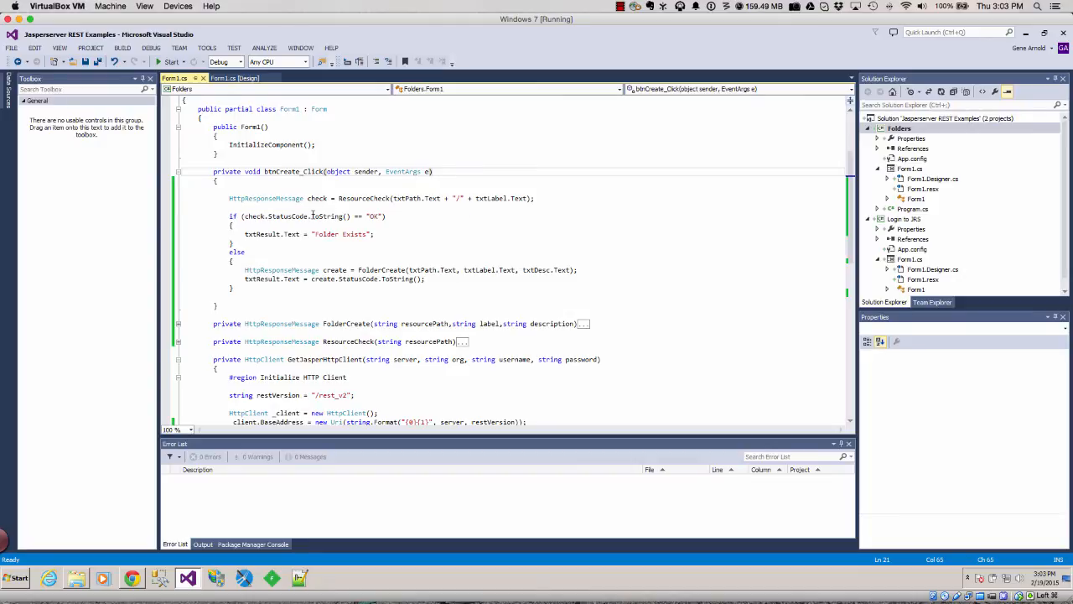
{"action": "mouse_move", "coordinate": [372, 217]}
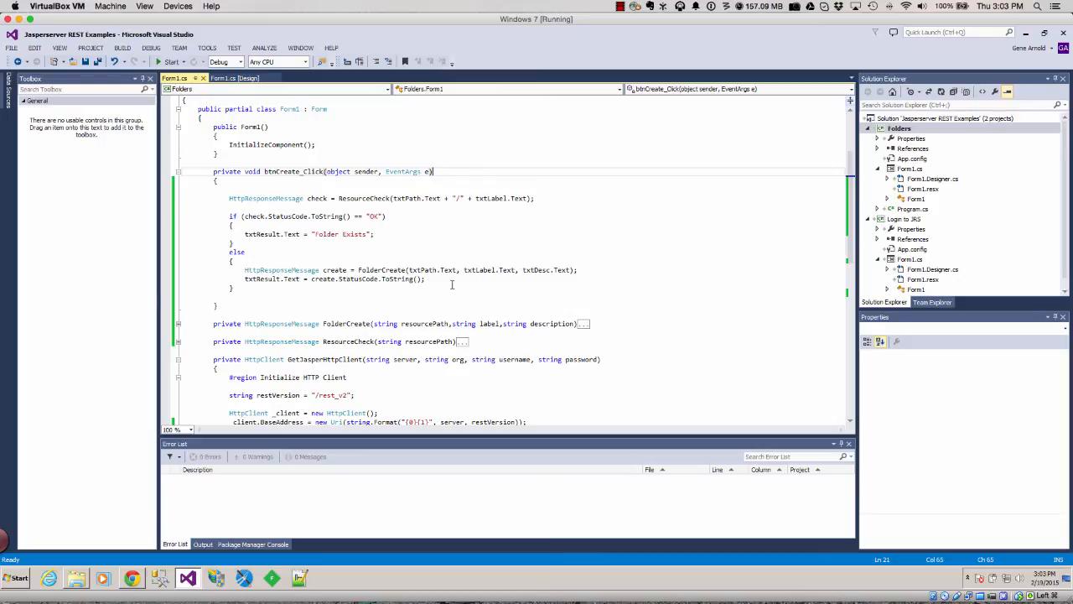
{"action": "mouse_move", "coordinate": [444, 218]}
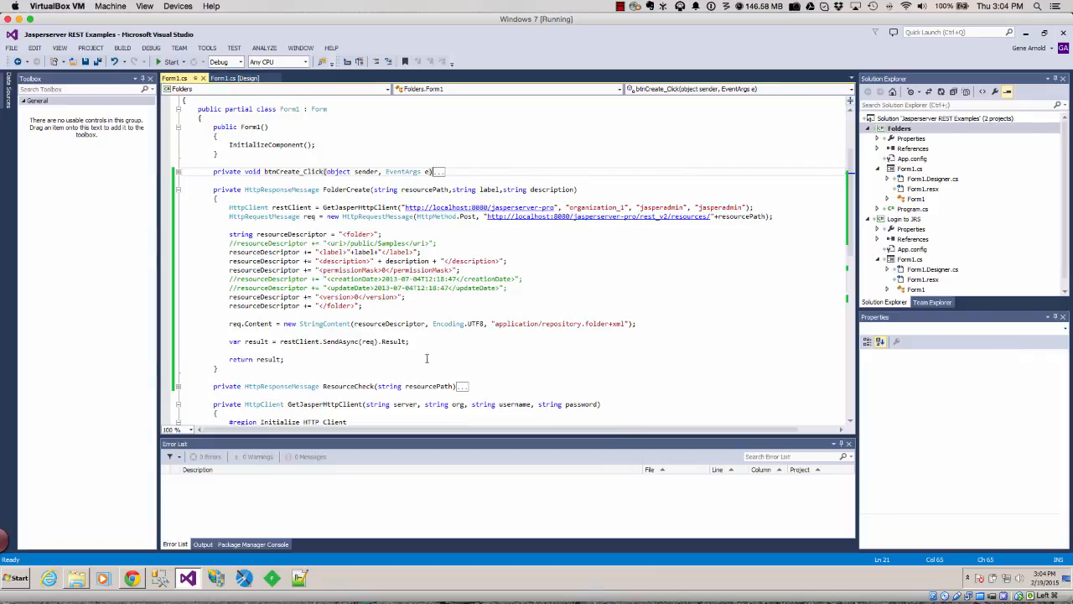
{"action": "mouse_move", "coordinate": [390, 324]}
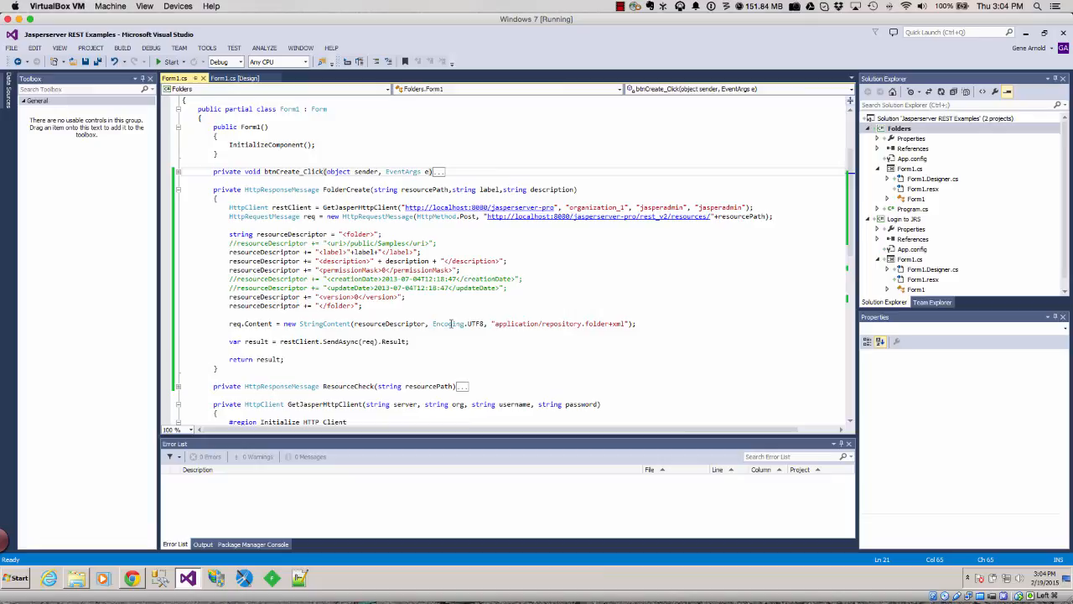
{"action": "mouse_move", "coordinate": [530, 324]}
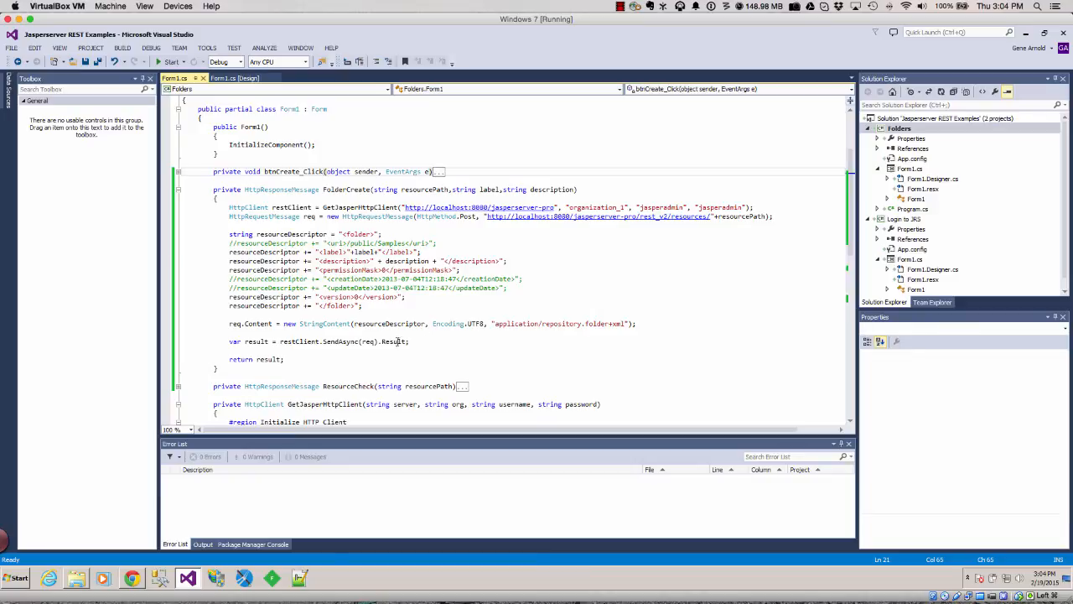
Collapse btnCreate_Click and expand FolderCreate to reveal its POST request and folder XML descriptor.
{"action": "double_click", "coordinate": [393, 342]}
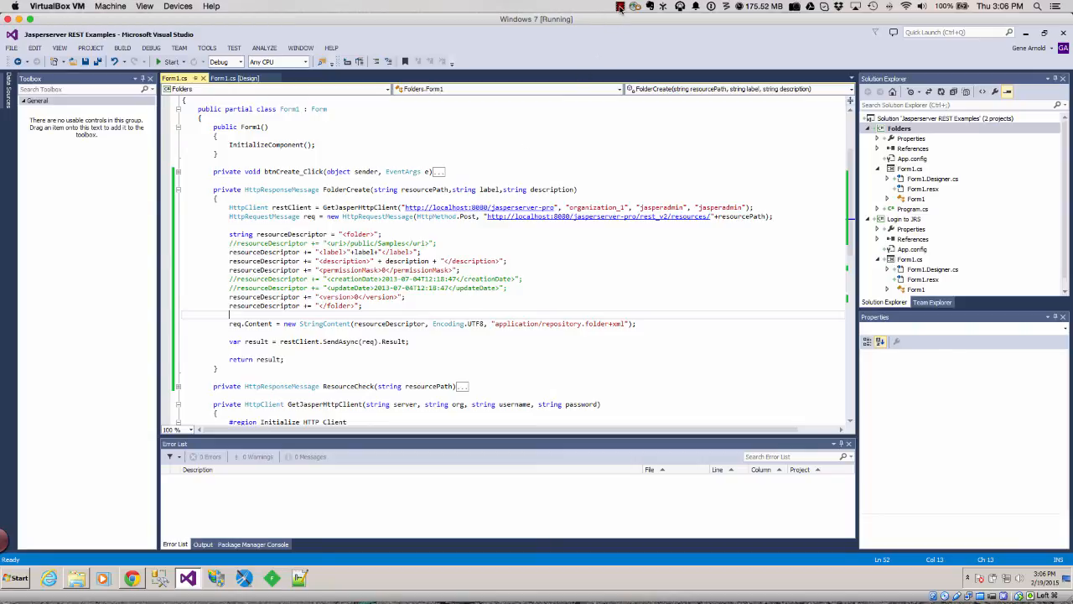
{"action": "left_click", "coordinate": [620, 7]}
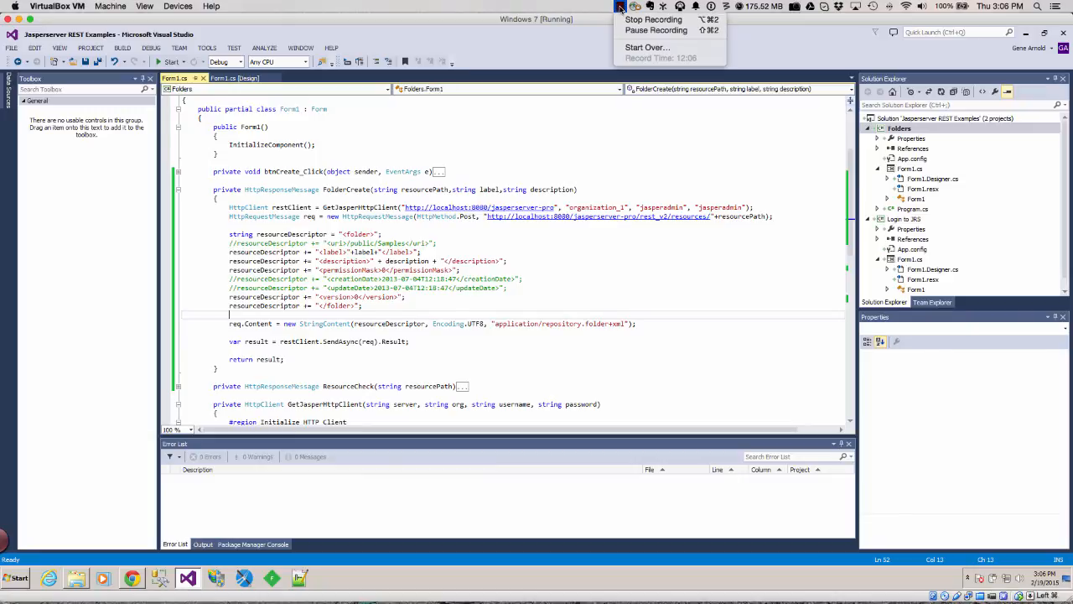